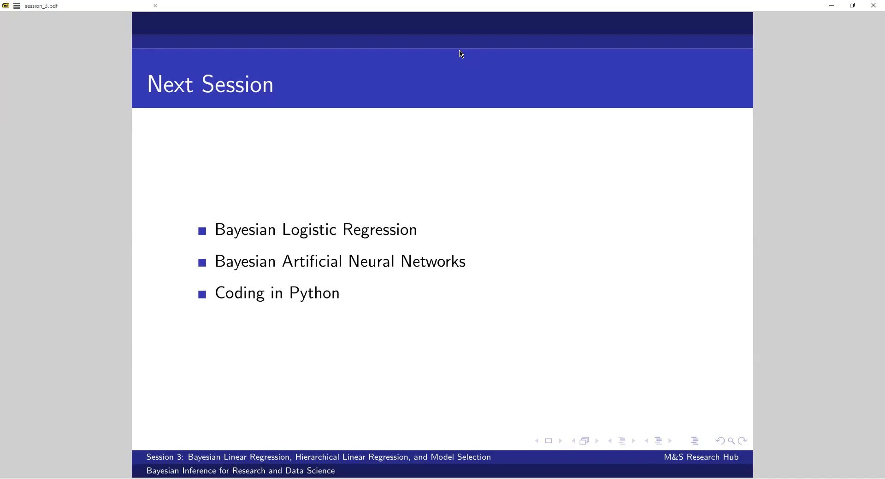
mouse_move(440, 41)
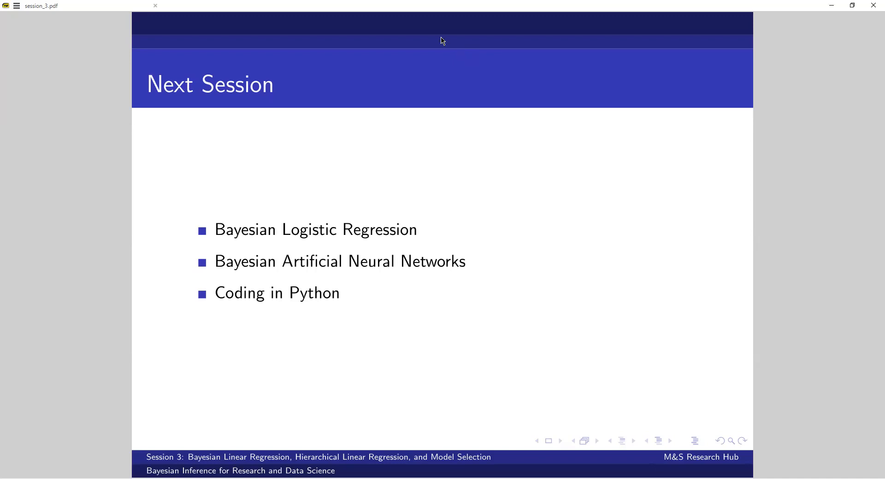
mouse_move(433, 81)
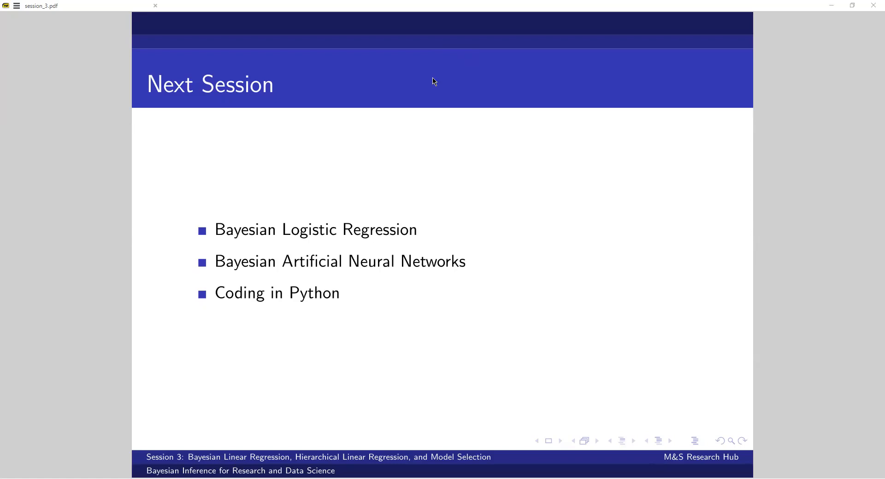
mouse_move(493, 133)
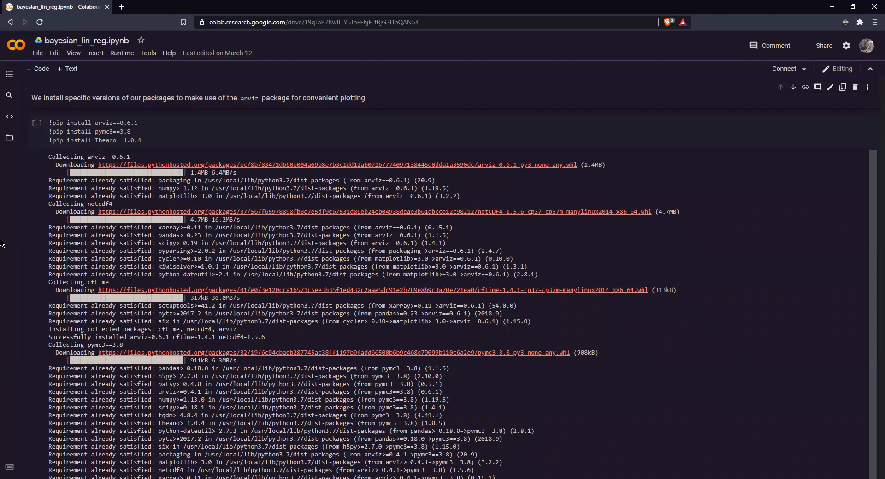
mouse_move(162, 135)
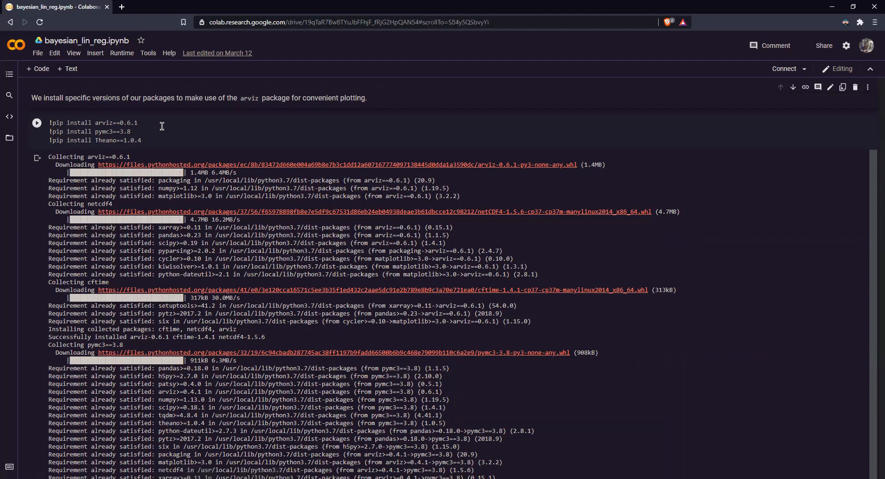
Review the package install cell and the code snippets panel, then move down to the data cells
left_click(152, 122)
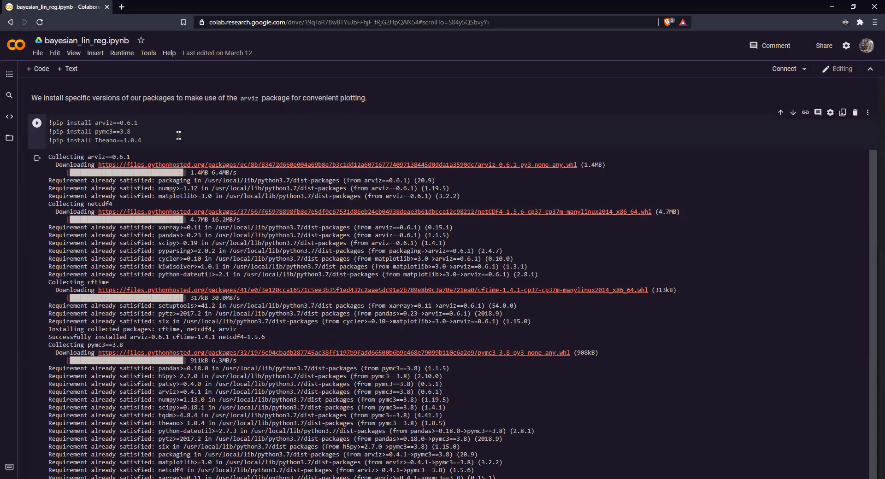
mouse_move(190, 128)
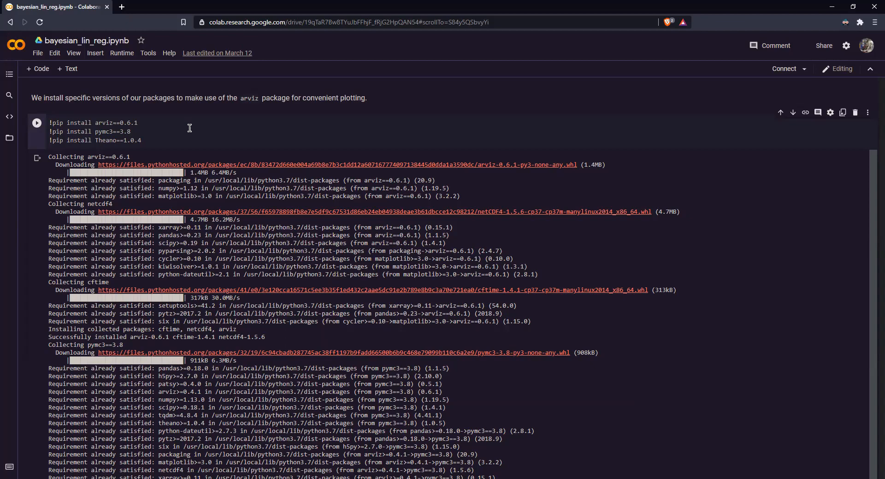
left_click(181, 122)
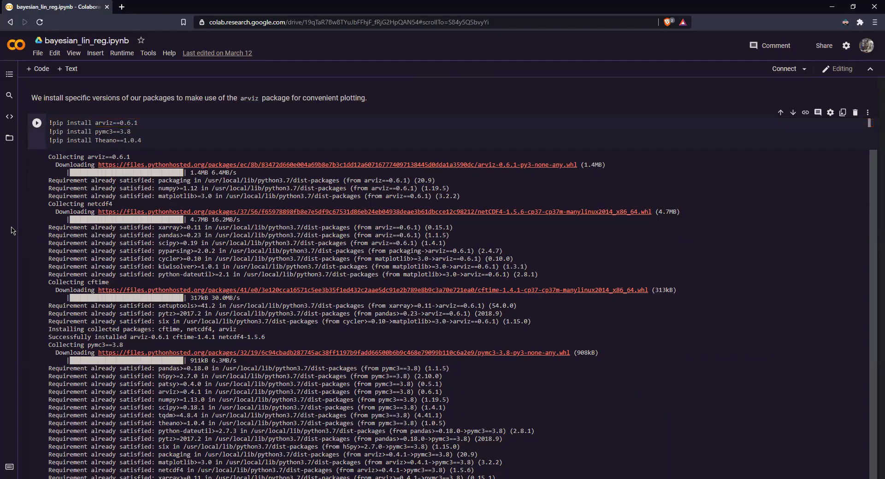
left_click(10, 116)
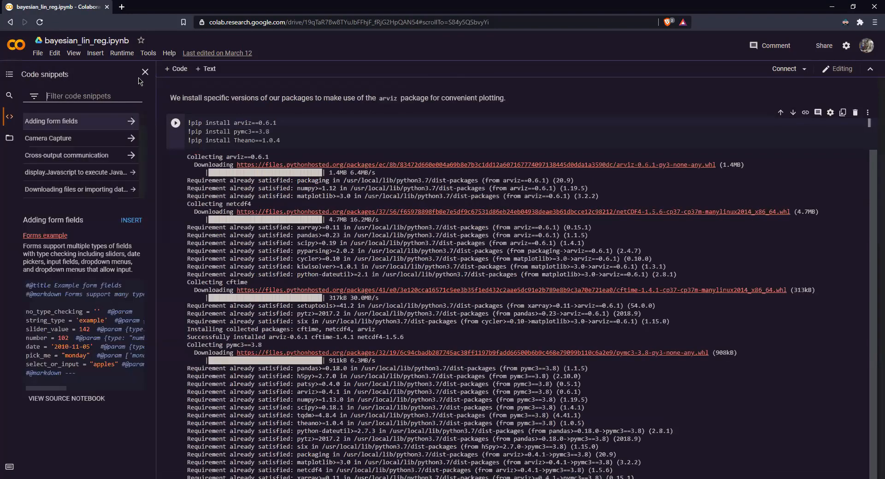
left_click(145, 72)
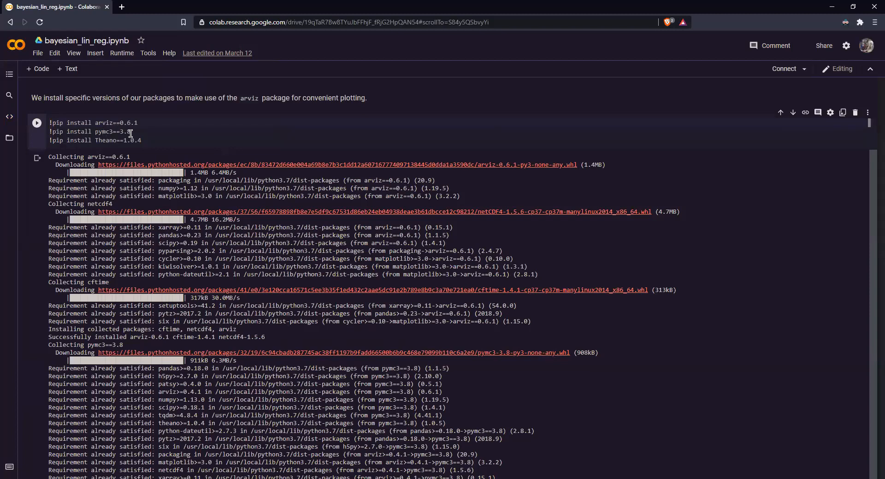
left_click(124, 133)
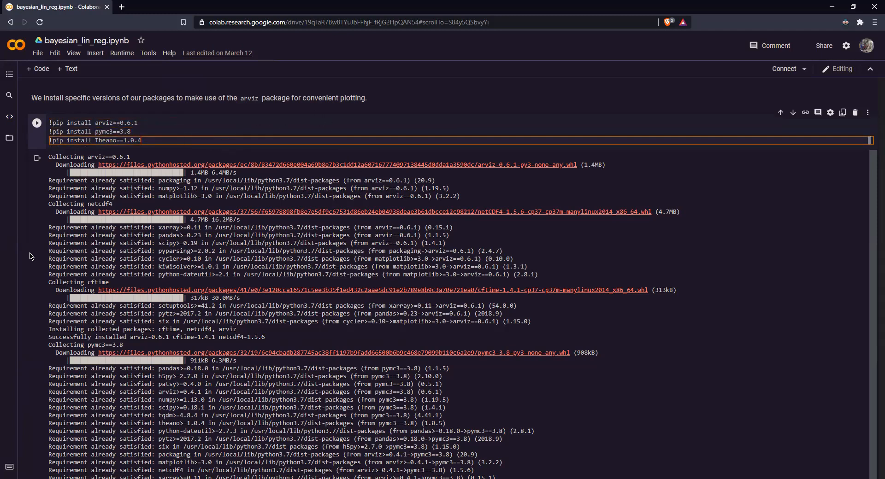
scroll("down", 3)
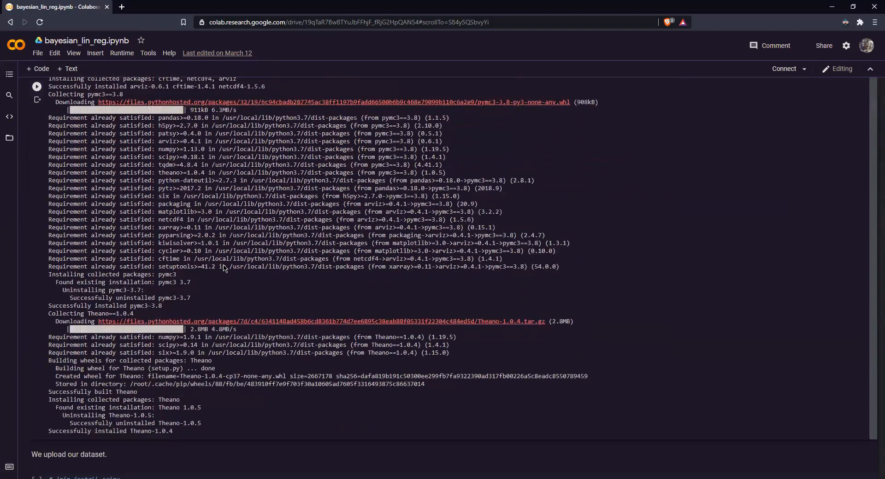
scroll("down", 3)
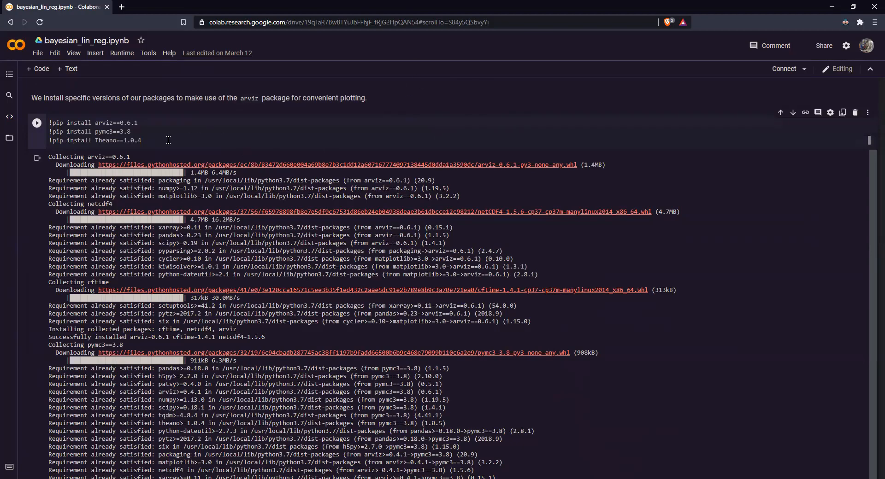
mouse_move(181, 132)
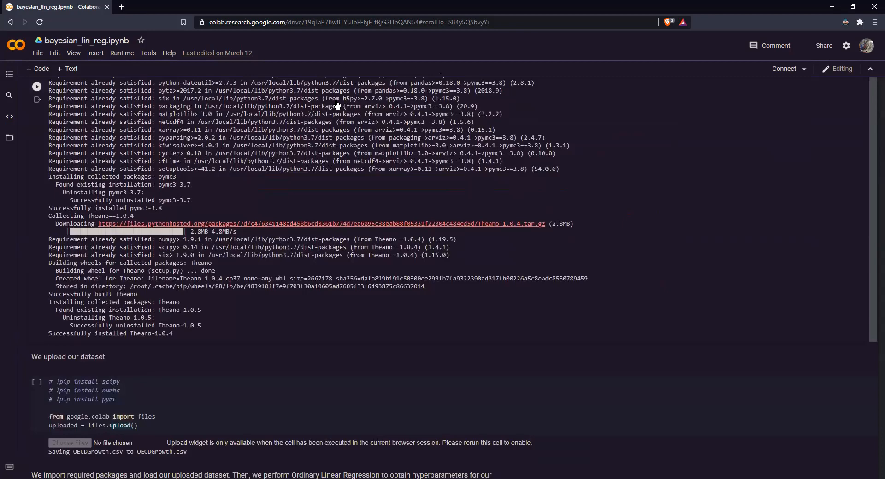
scroll("down", 3)
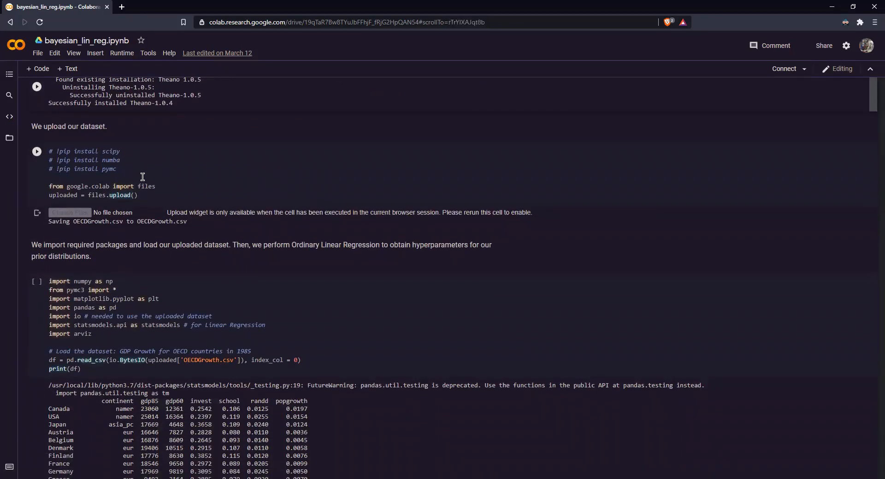
Run the files.upload() cell so the notebook connects to a runtime
left_click(141, 177)
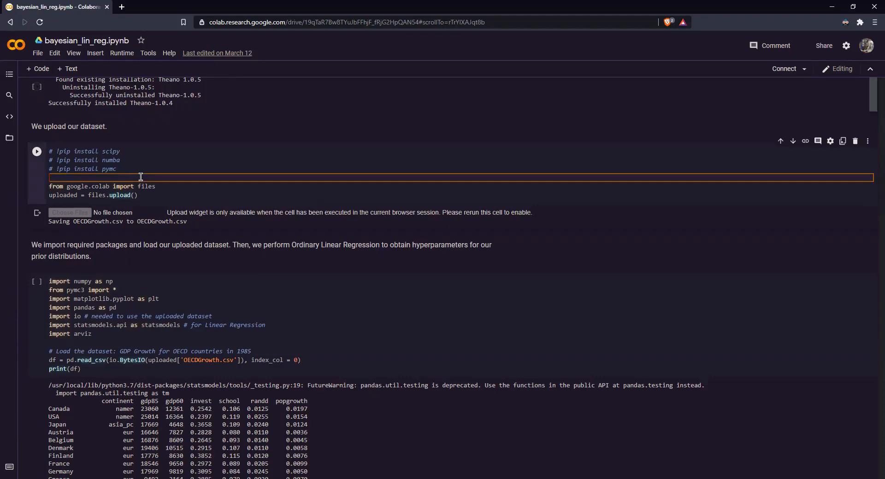
mouse_move(97, 181)
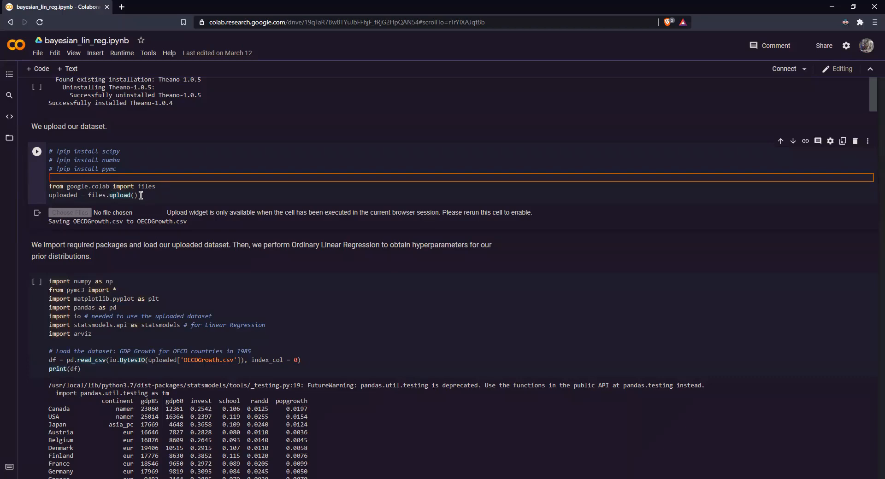
left_click(109, 196)
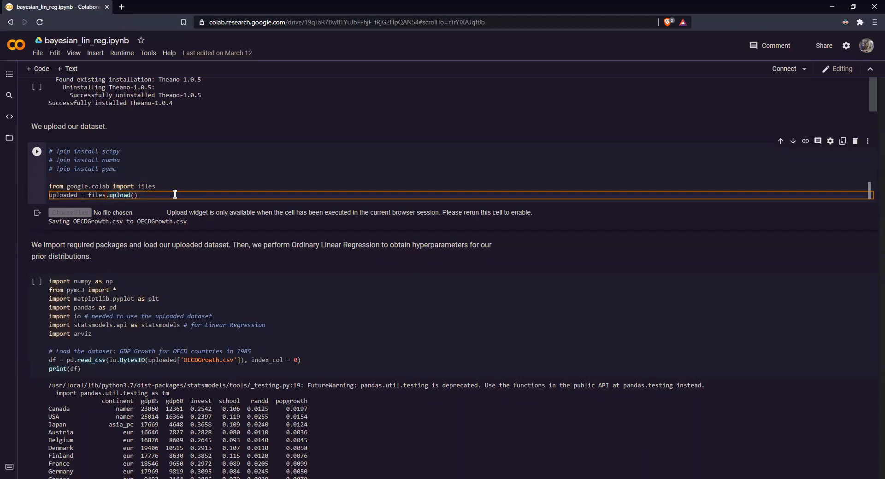
mouse_move(74, 215)
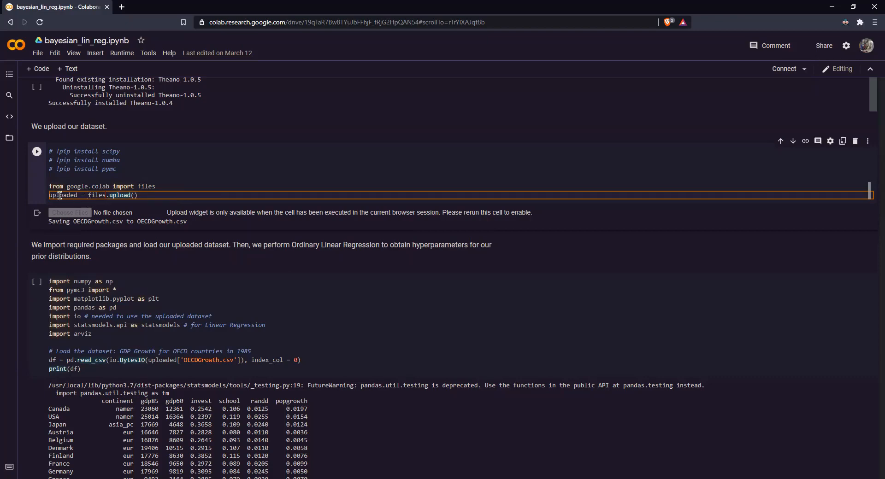
mouse_move(130, 182)
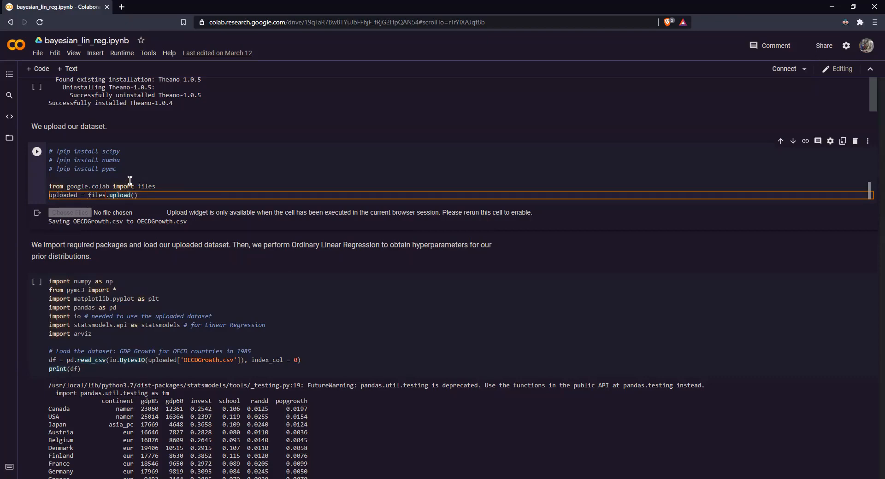
mouse_move(37, 151)
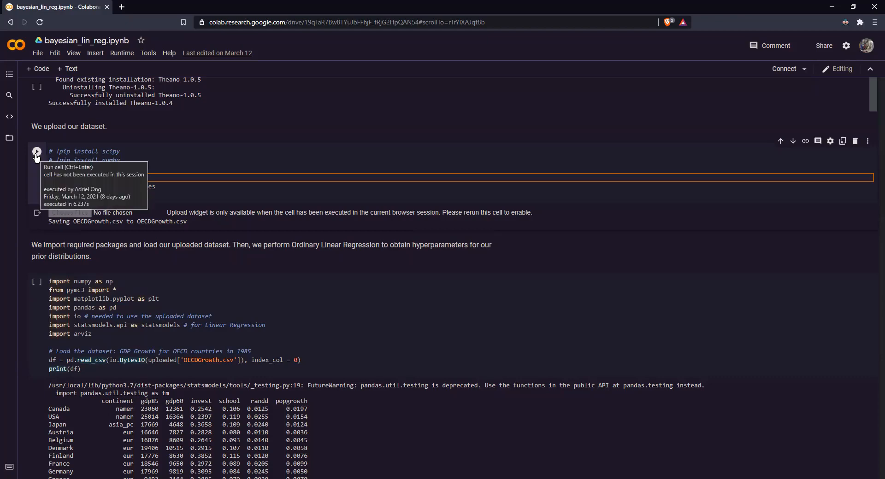
left_click(37, 151)
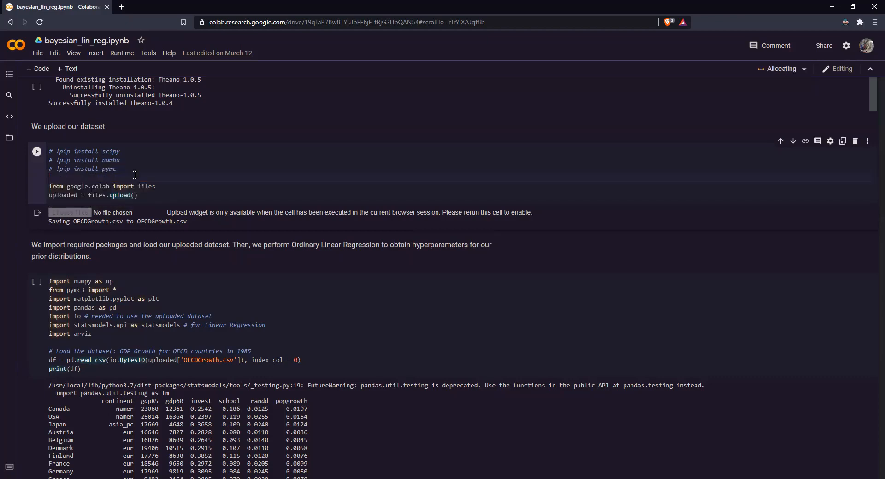
left_click(37, 151)
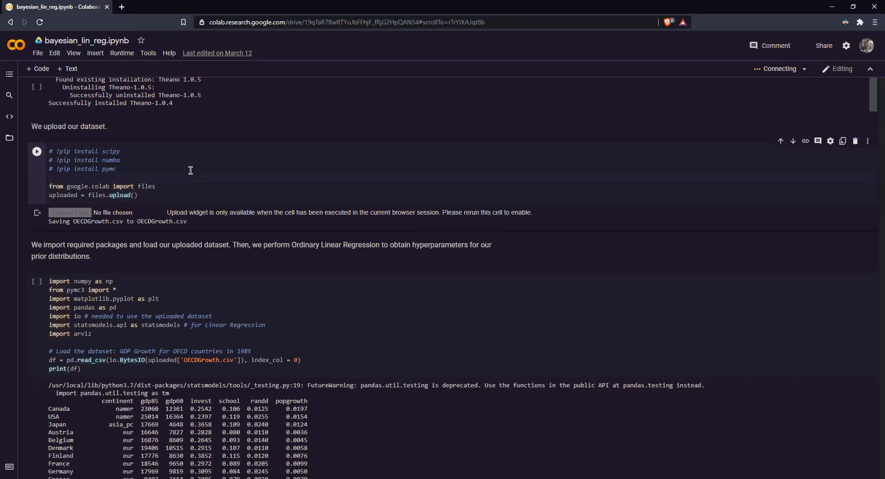
left_click(198, 177)
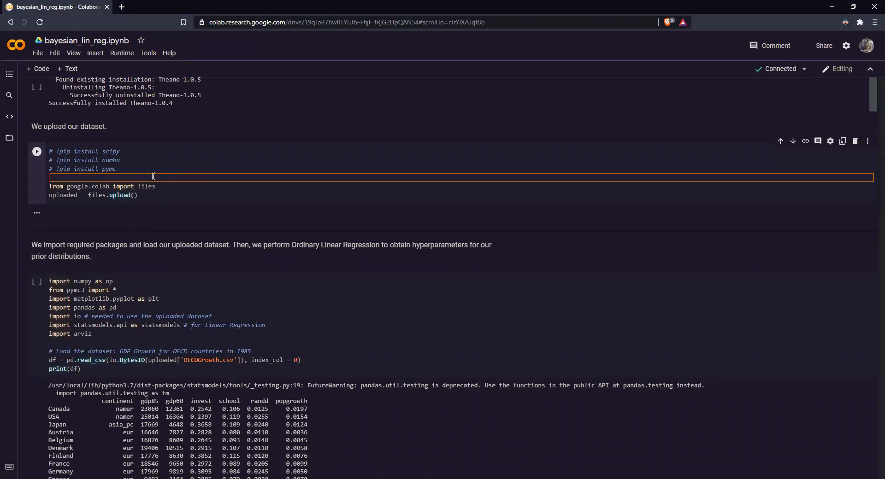
left_click(37, 151)
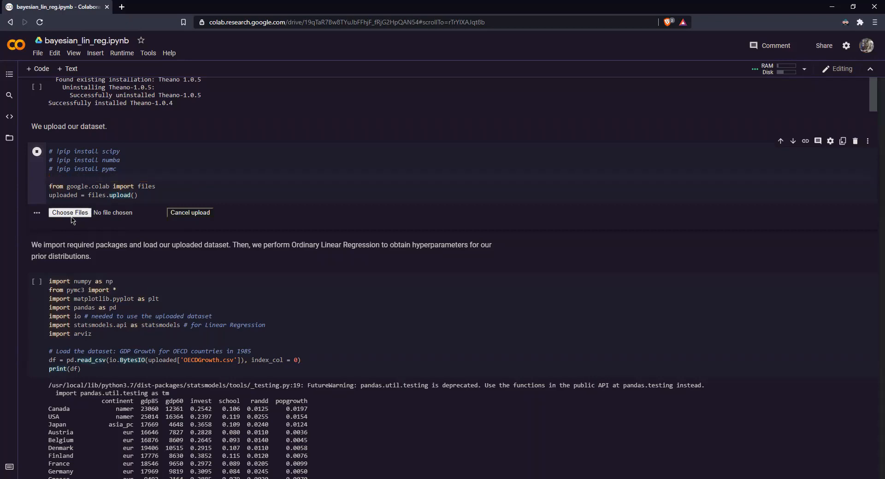
Bring up the Choose Files dialog for OECDGrowth.csv and cancel it without picking a file
left_click(70, 213)
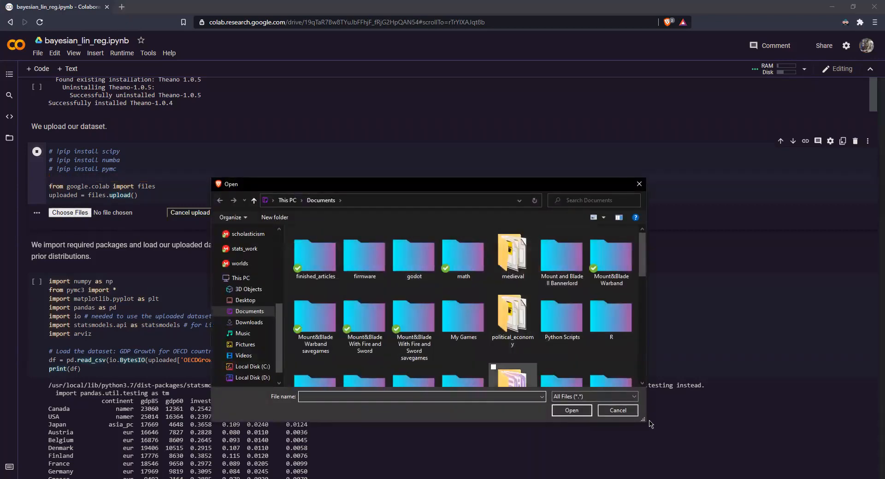
left_click(618, 410)
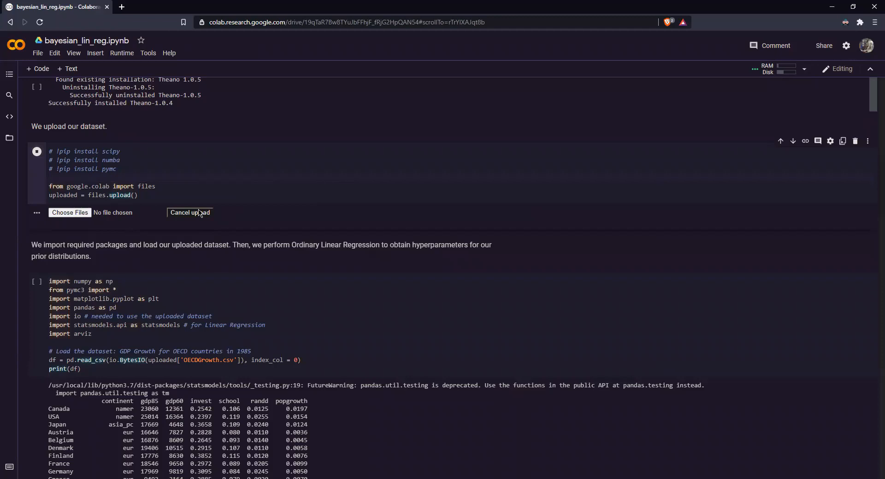
scroll("down", 3)
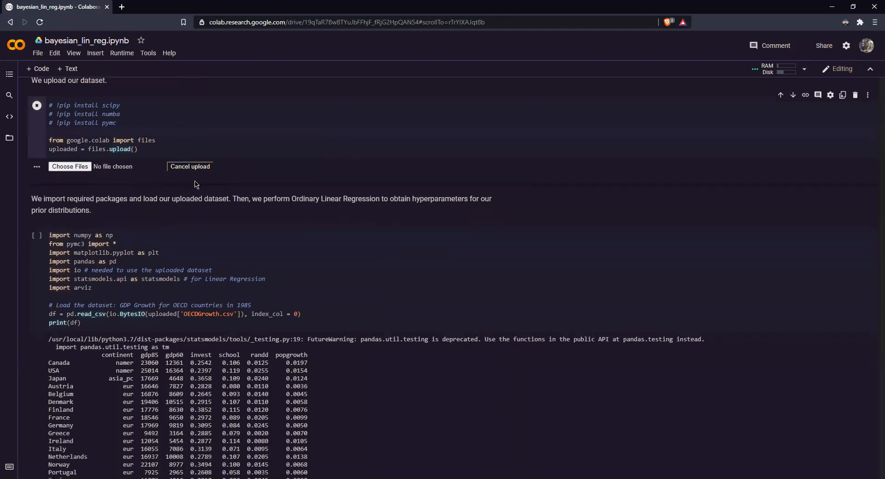
mouse_move(211, 136)
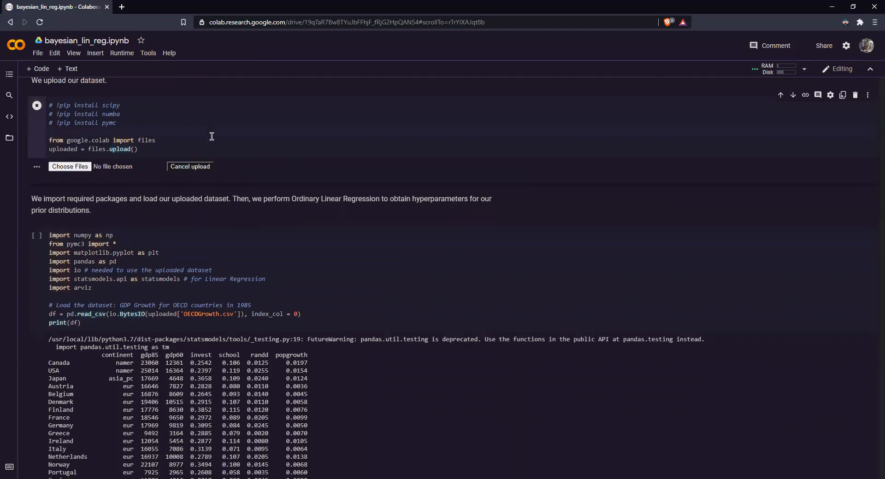
mouse_move(272, 142)
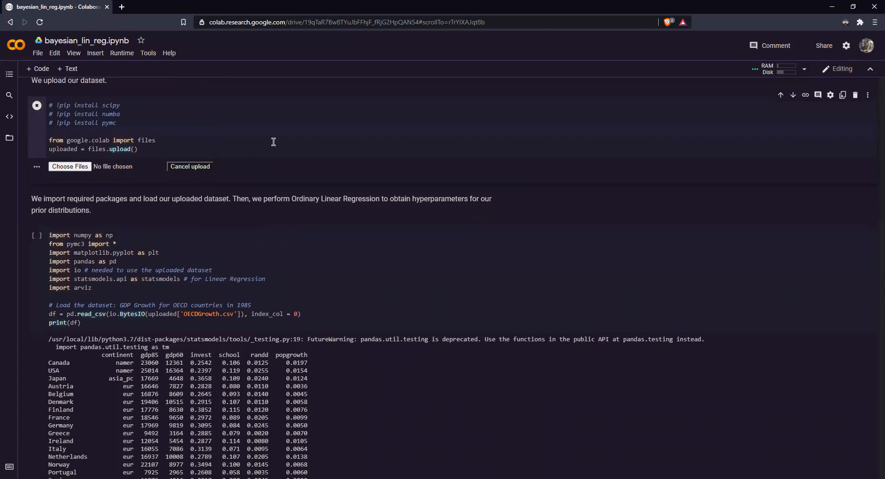
scroll("down", 3)
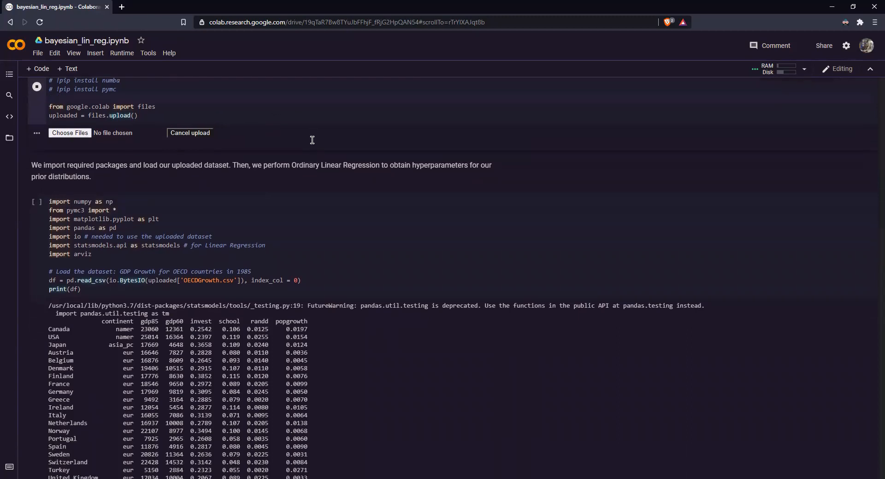
scroll("down", 3)
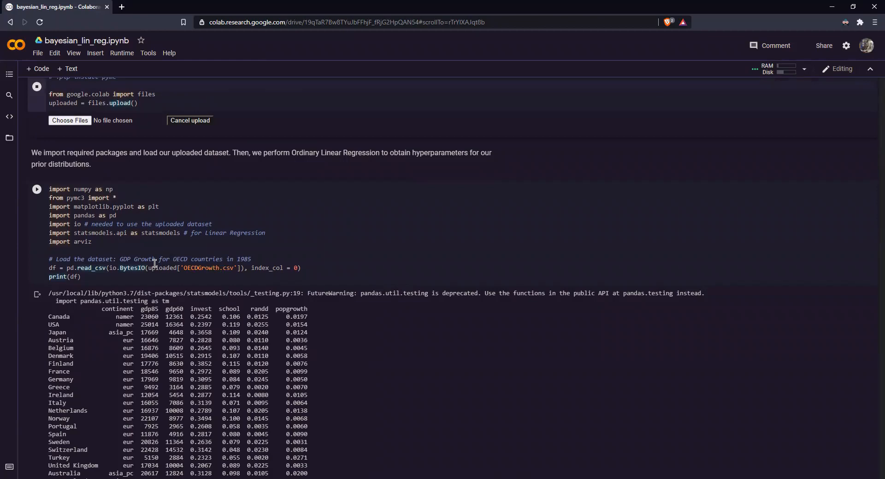
mouse_move(160, 268)
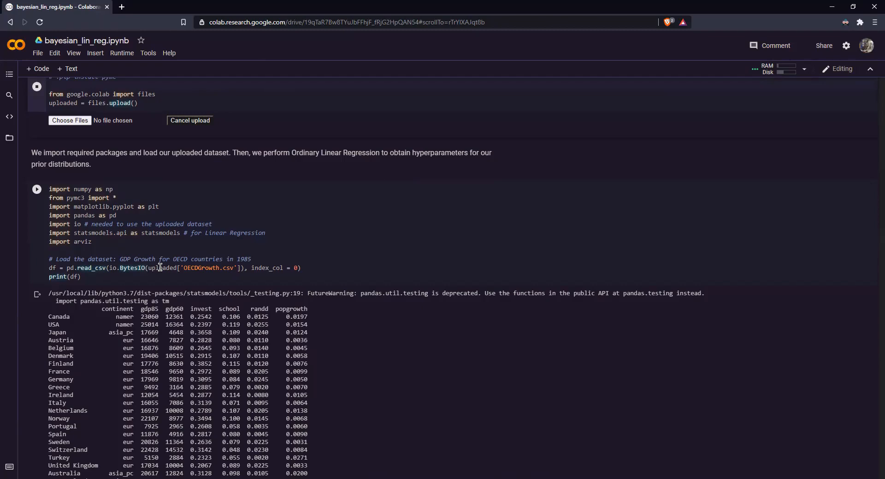
mouse_move(199, 255)
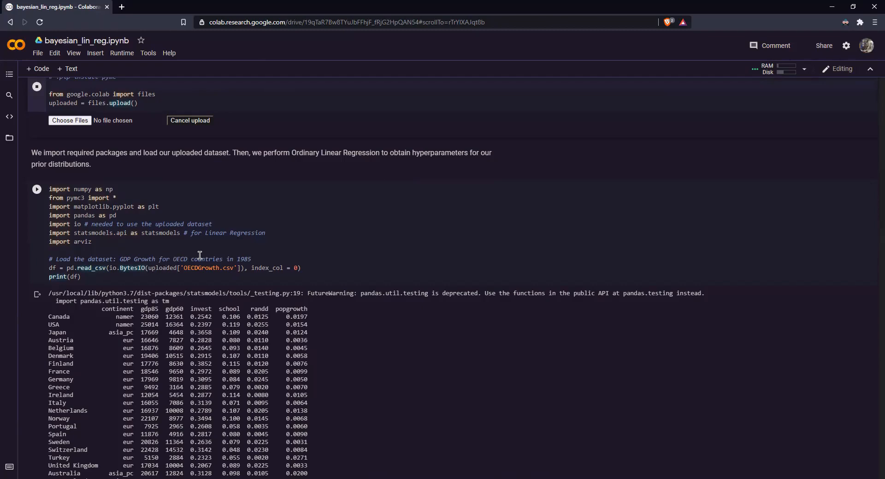
mouse_move(181, 317)
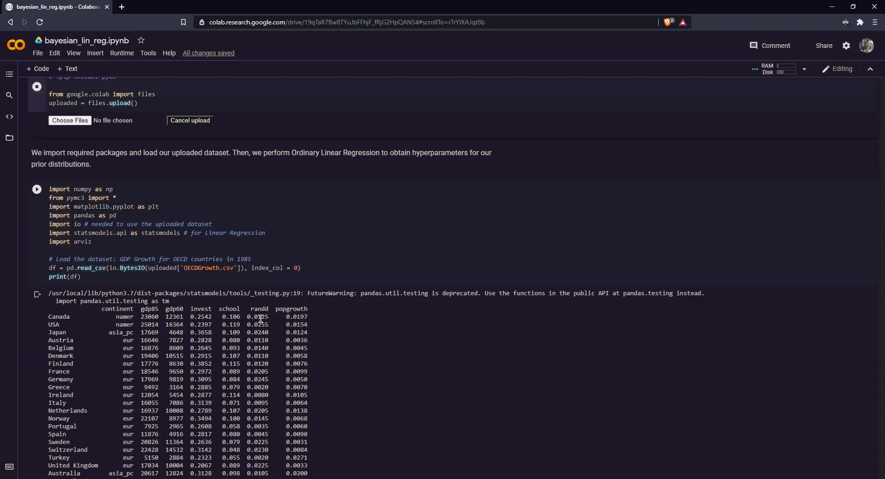
mouse_move(308, 327)
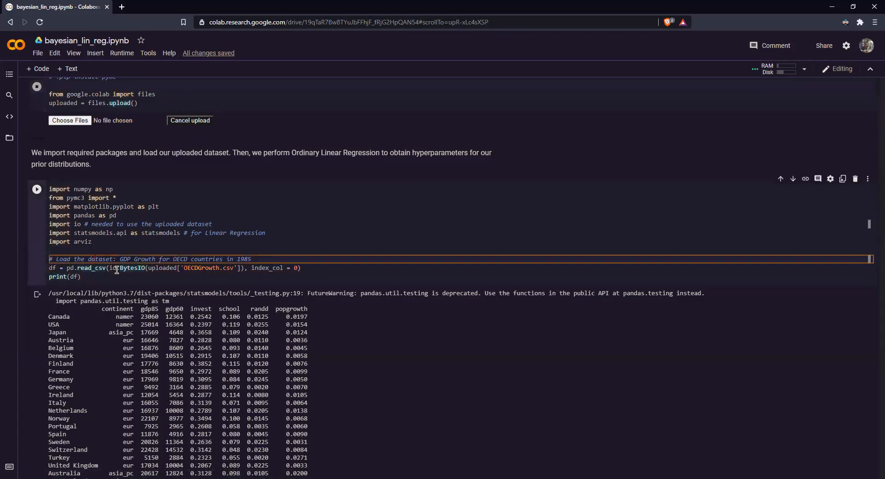
scroll("down", 3)
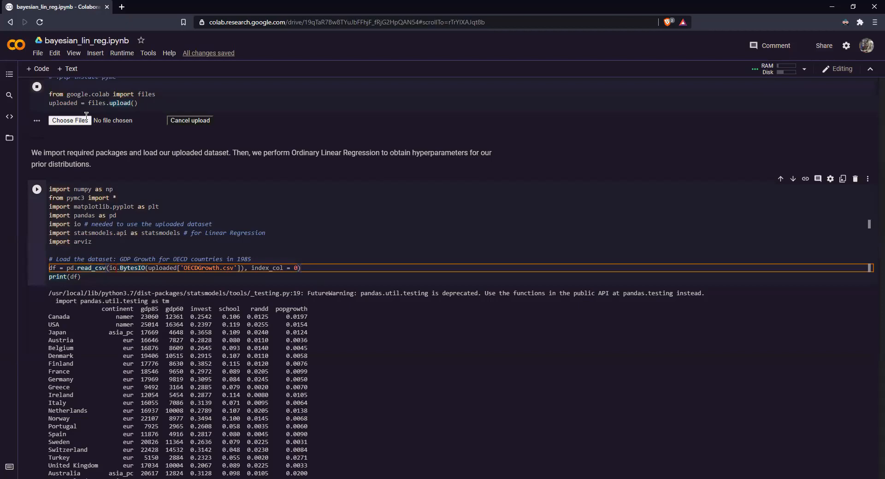
scroll("down", 3)
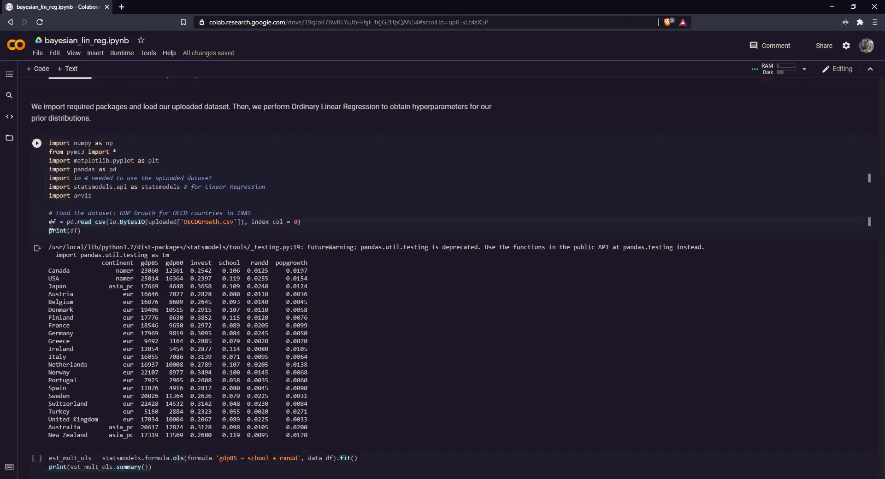
left_click(55, 222)
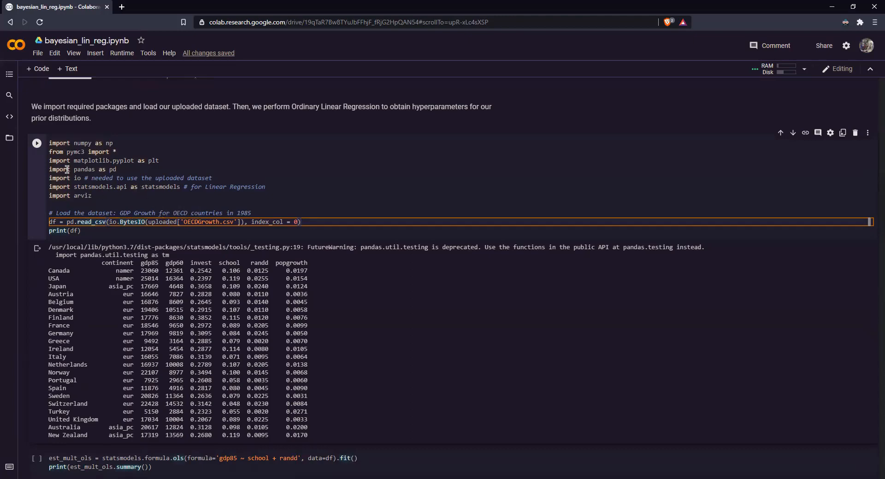
mouse_move(78, 187)
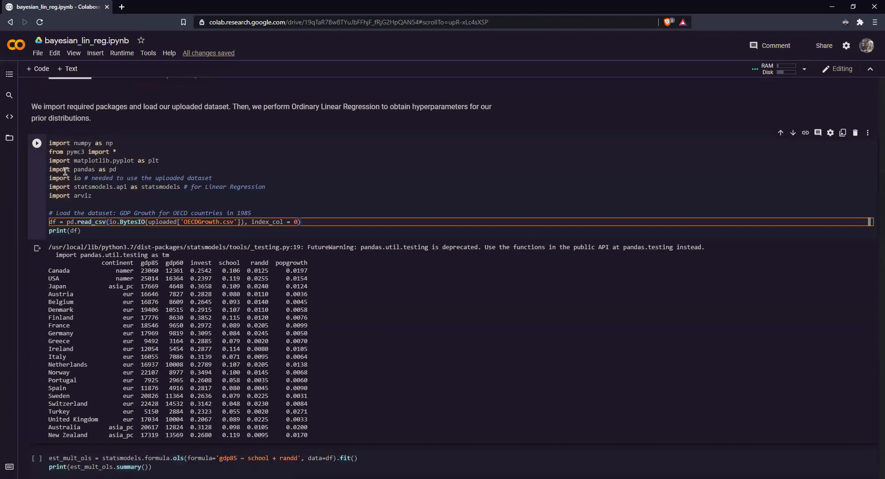
mouse_move(74, 180)
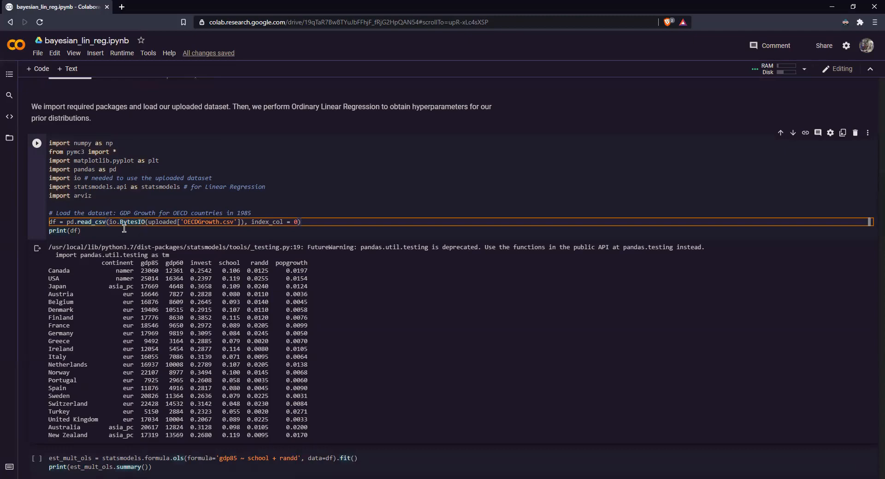
left_click(239, 222)
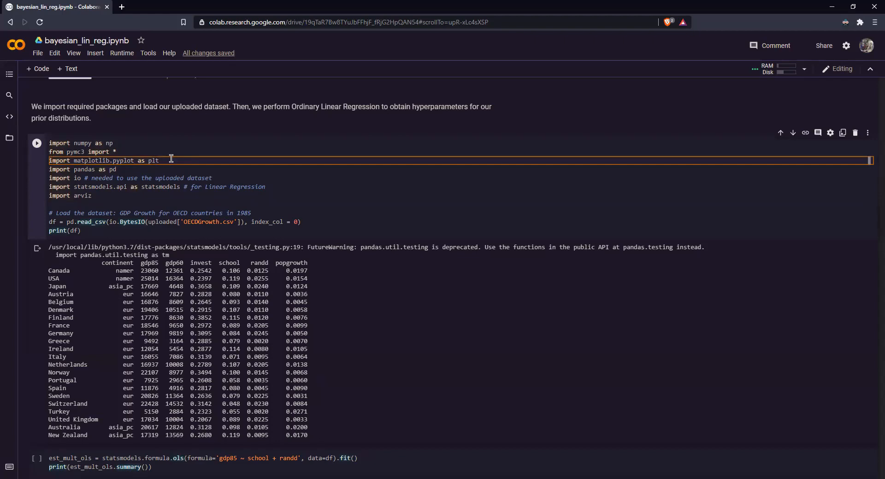
scroll("down", 3)
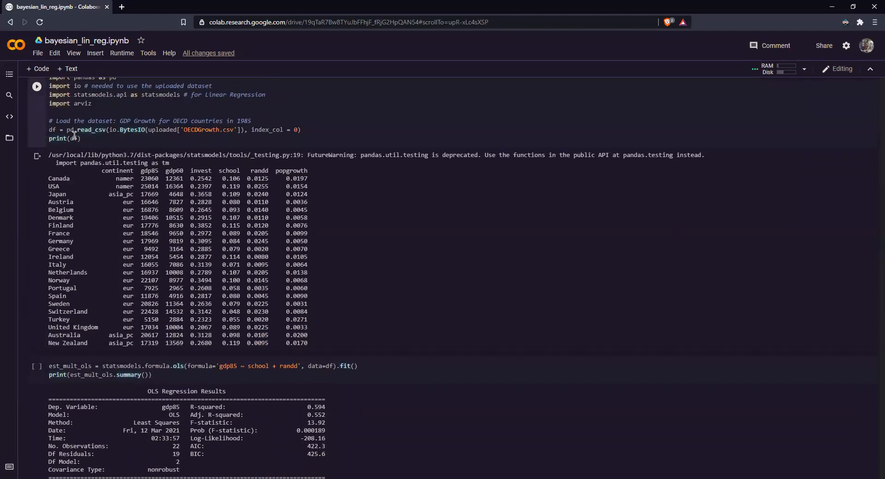
scroll("down", 3)
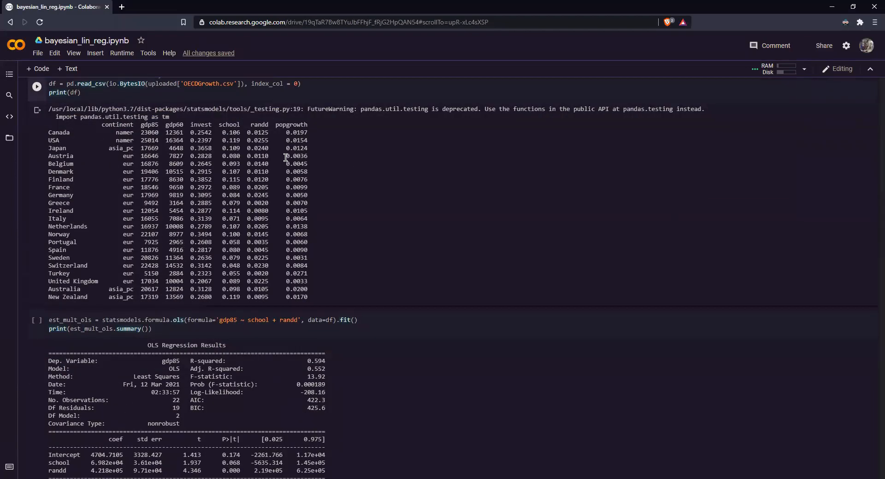
scroll("down", 3)
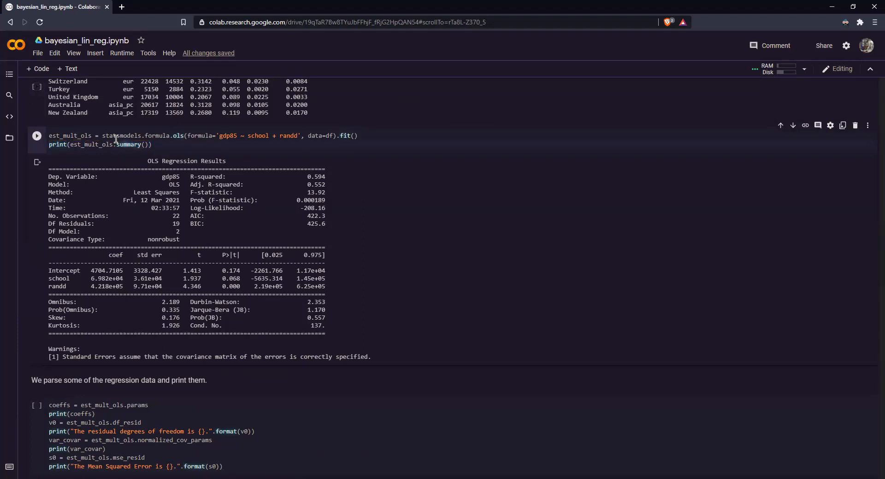
mouse_move(145, 134)
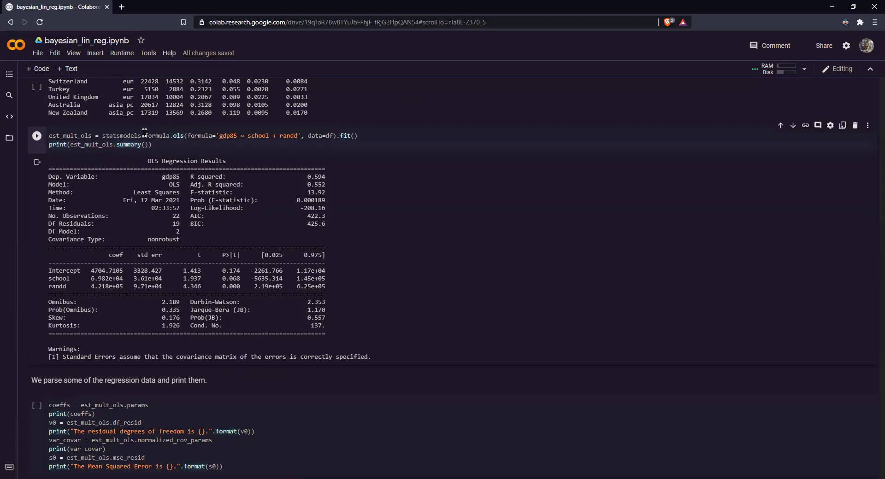
mouse_move(216, 141)
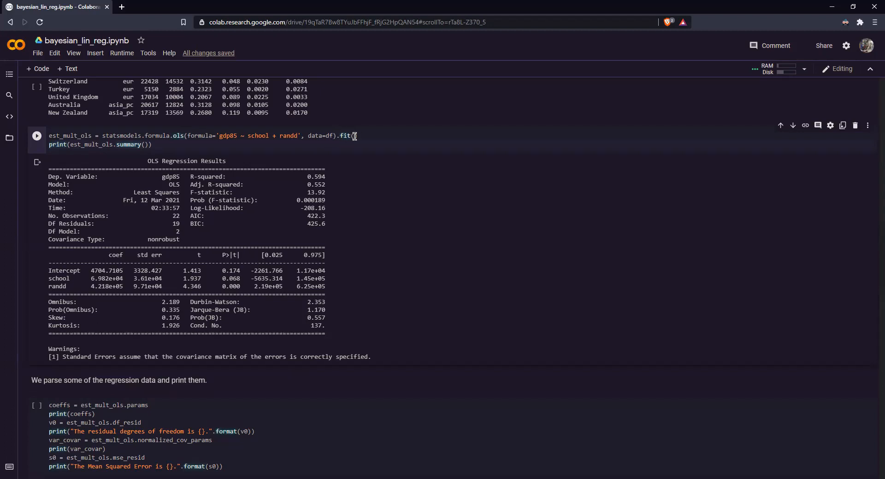
mouse_move(374, 134)
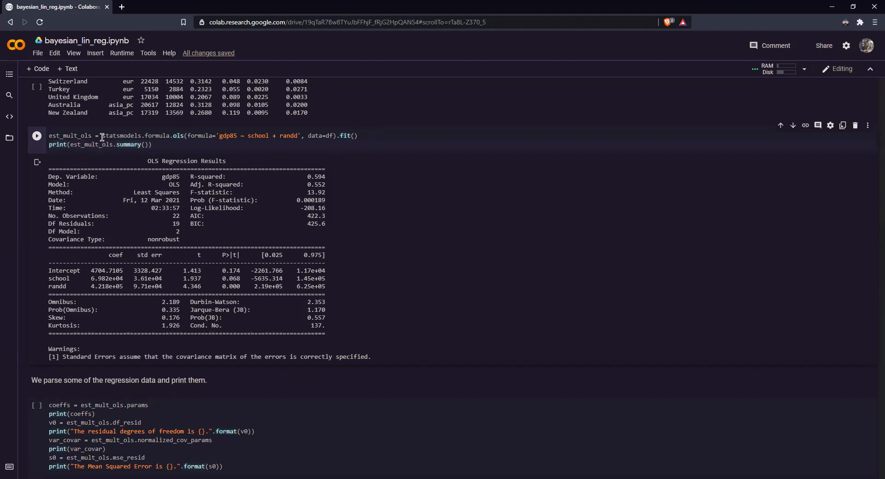
mouse_move(205, 198)
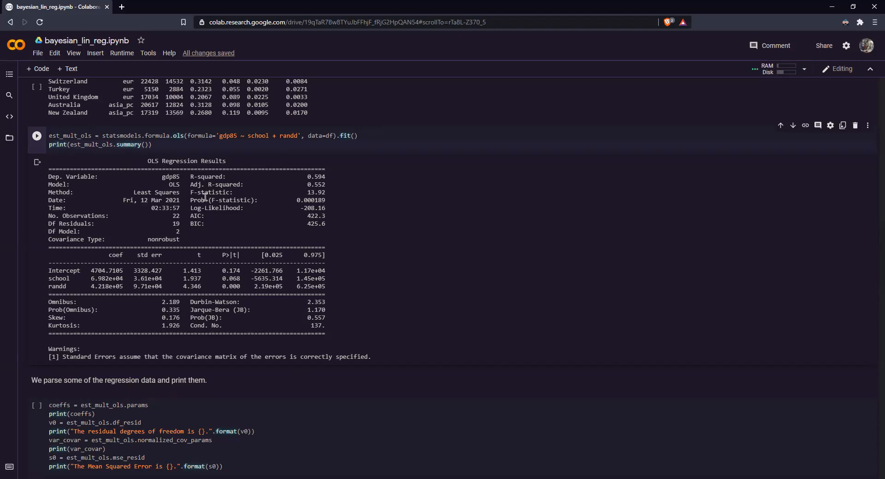
scroll("down", 3)
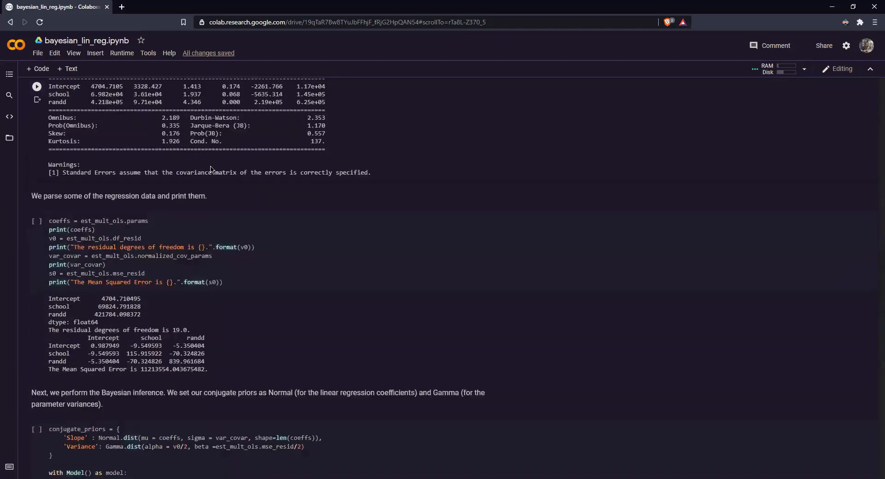
mouse_move(142, 235)
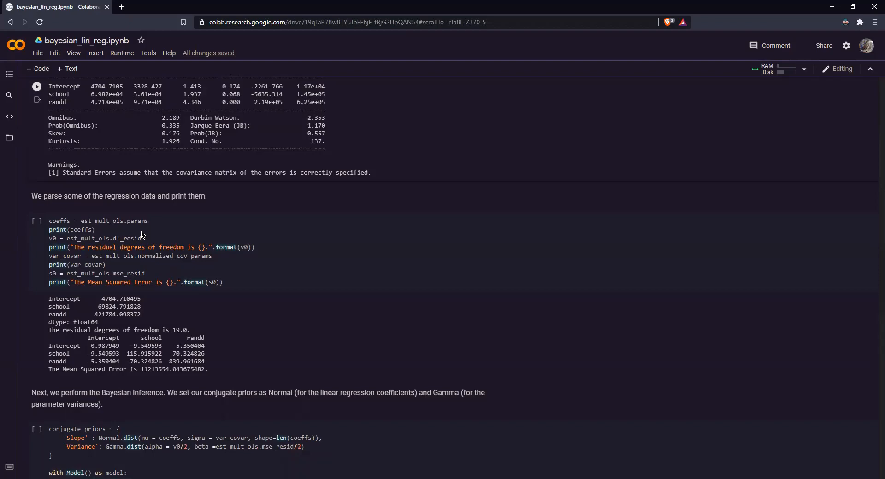
mouse_move(198, 225)
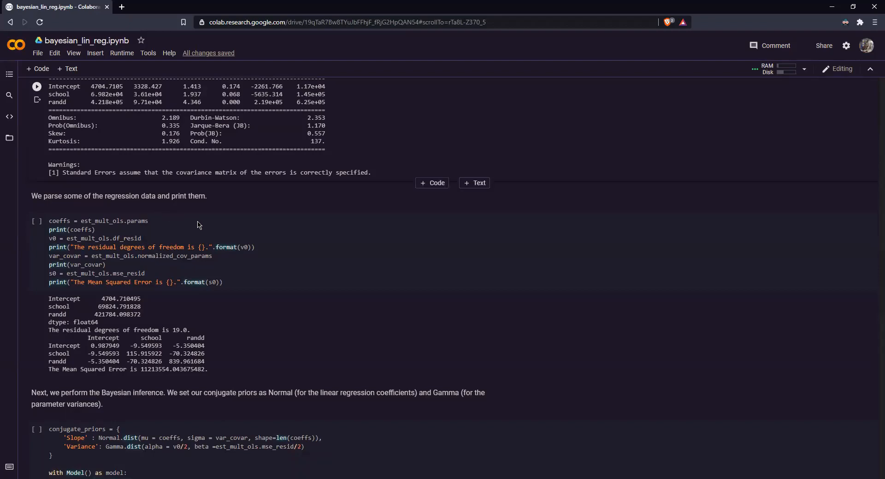
scroll("down", 3)
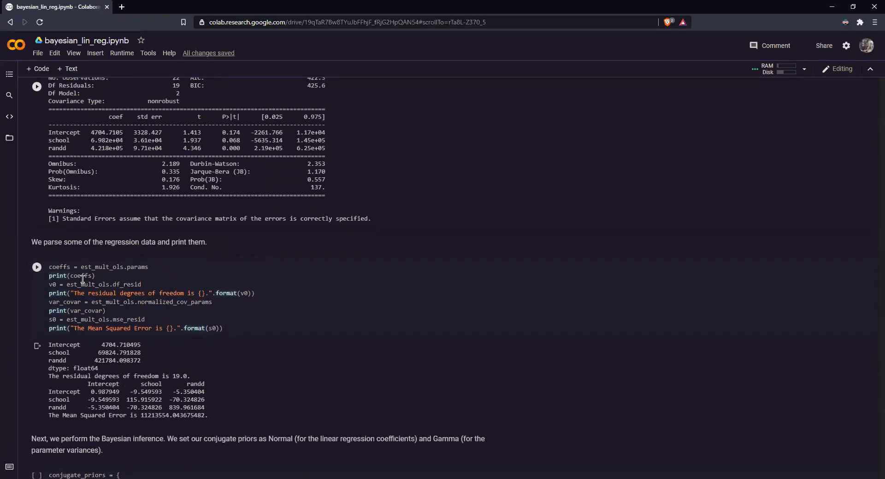
scroll("up", 3)
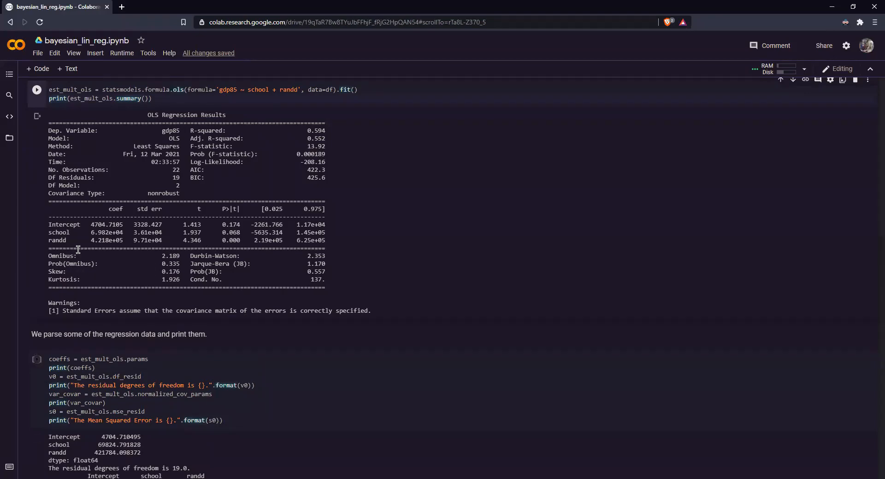
scroll("down", 3)
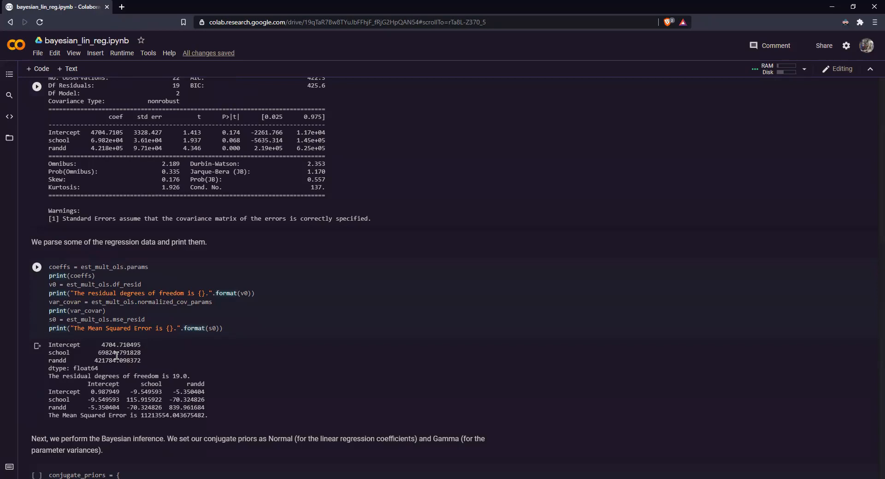
mouse_move(219, 276)
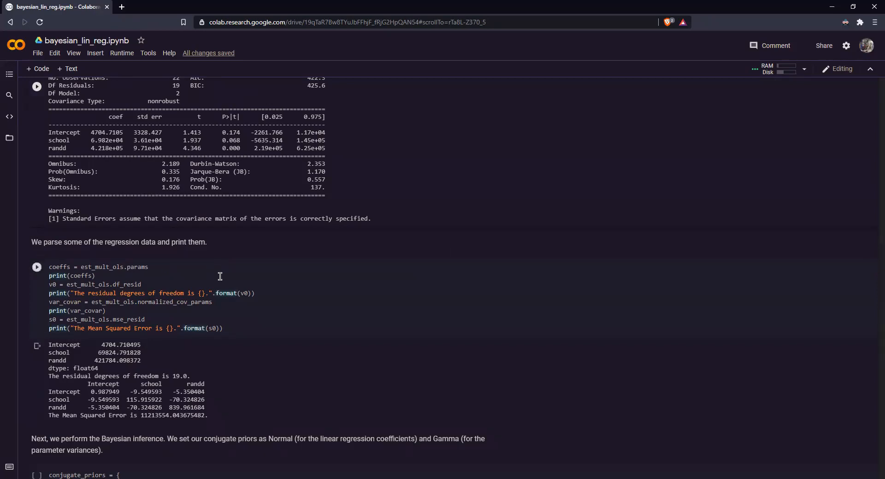
mouse_move(127, 286)
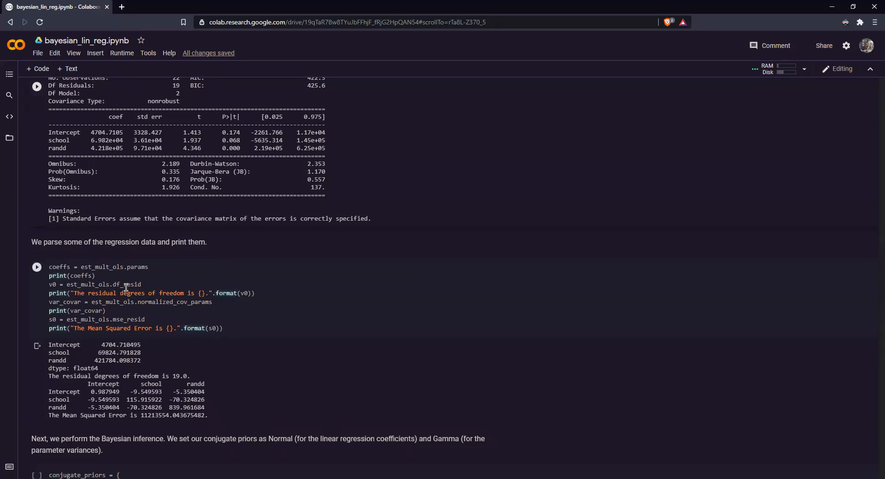
mouse_move(179, 378)
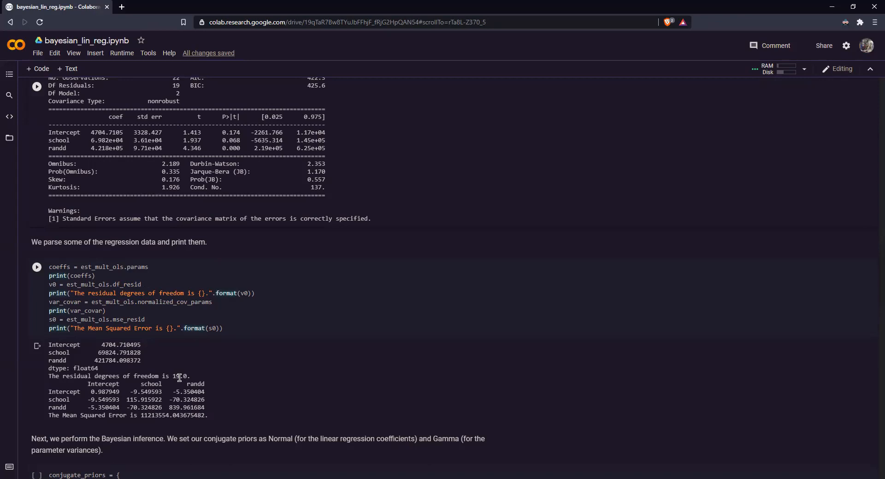
scroll("down", 3)
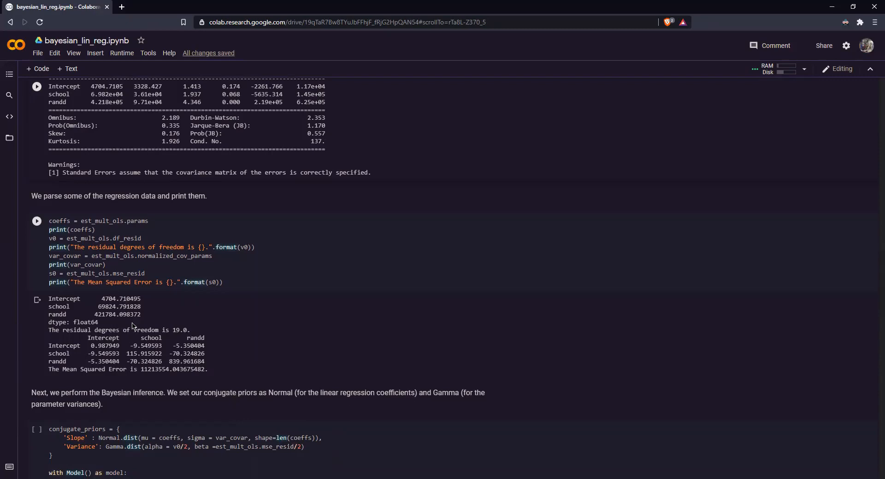
mouse_move(198, 307)
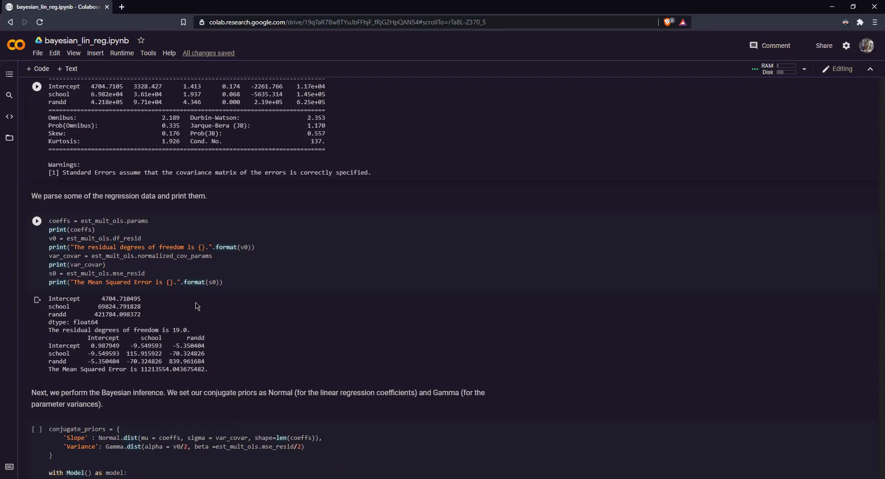
scroll("down", 3)
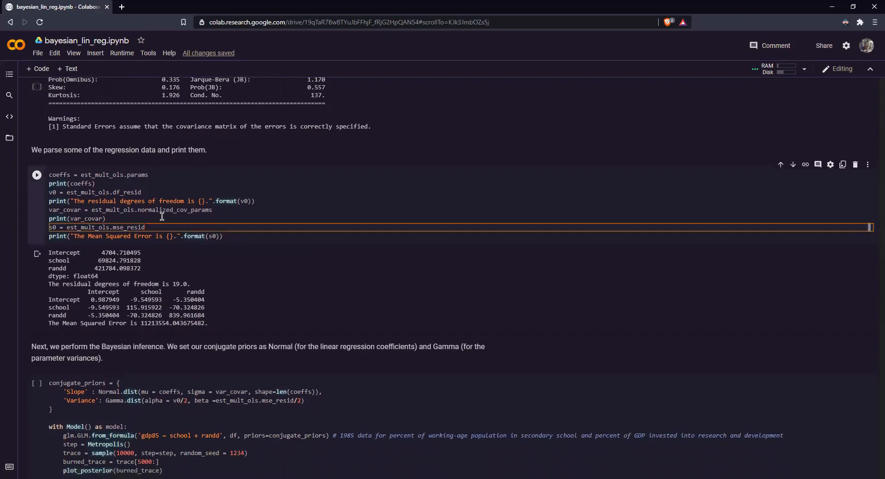
left_click(119, 201)
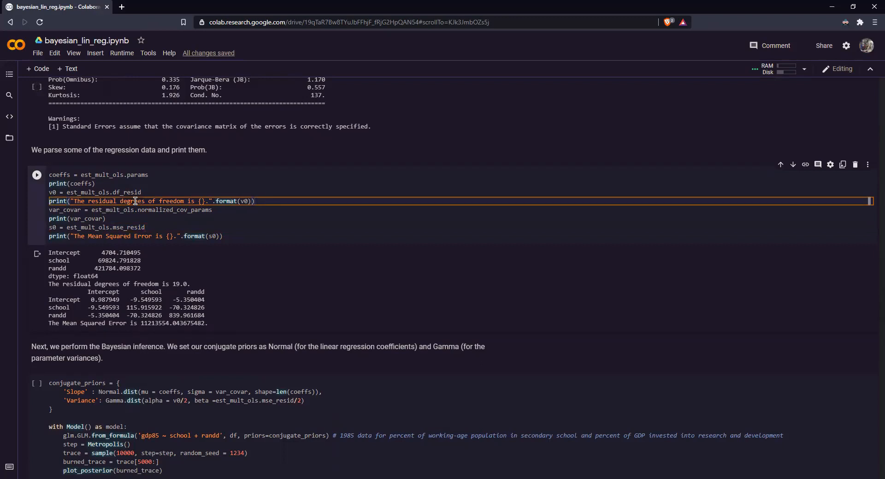
mouse_move(211, 204)
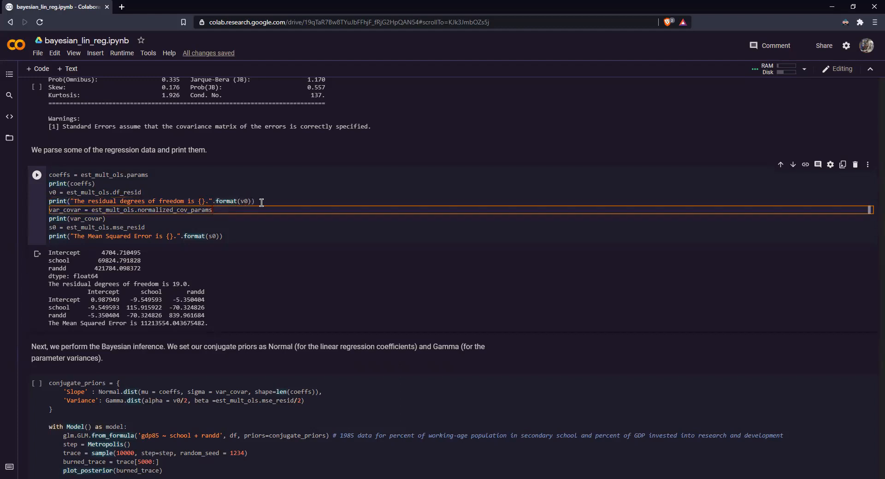
left_click(85, 201)
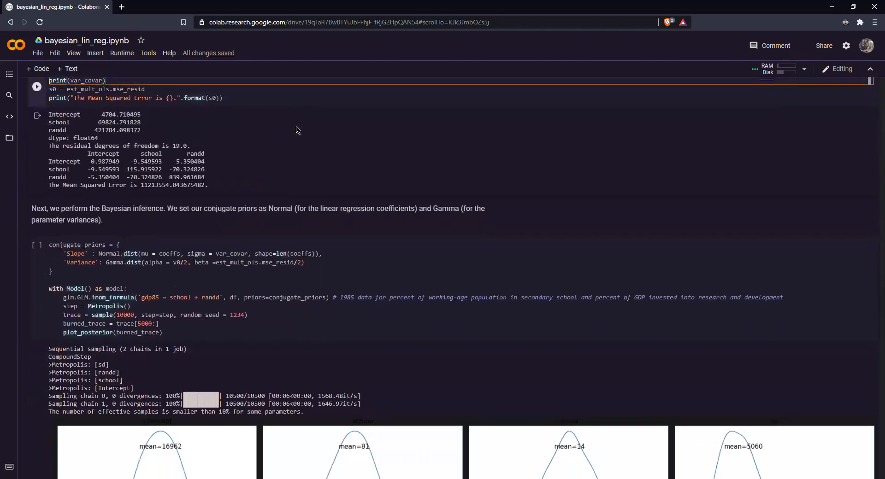
scroll("down", 3)
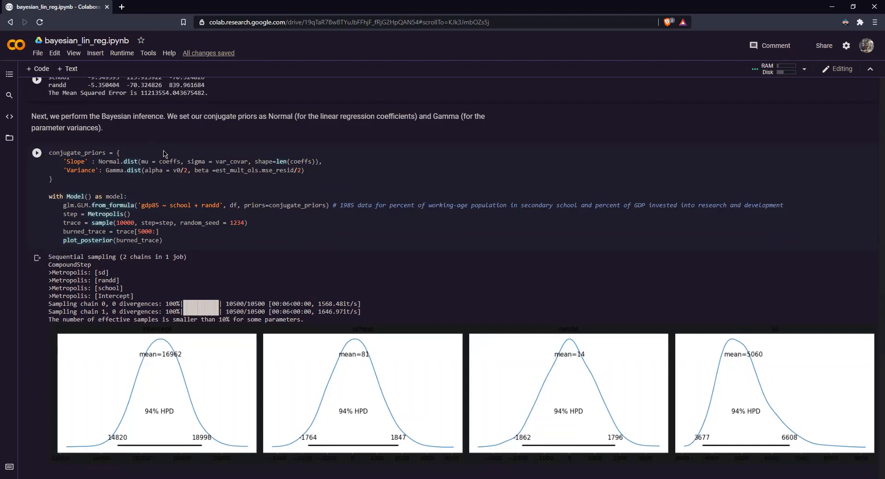
mouse_move(90, 183)
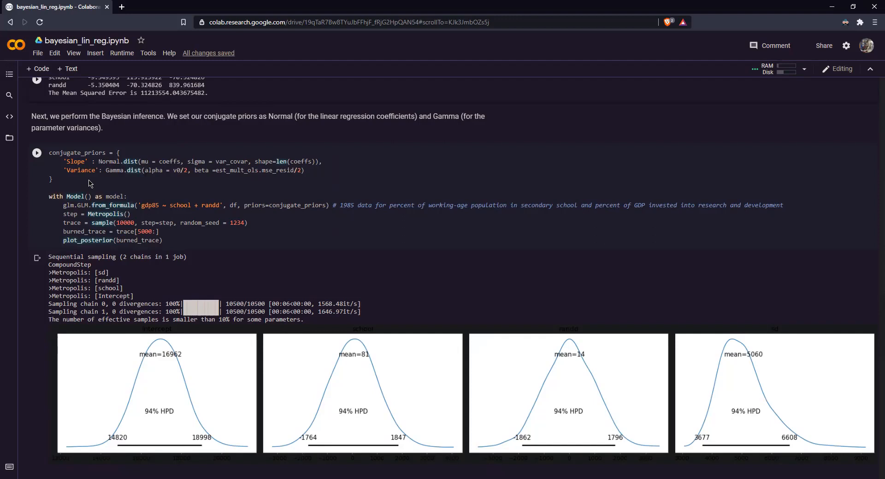
left_click(122, 153)
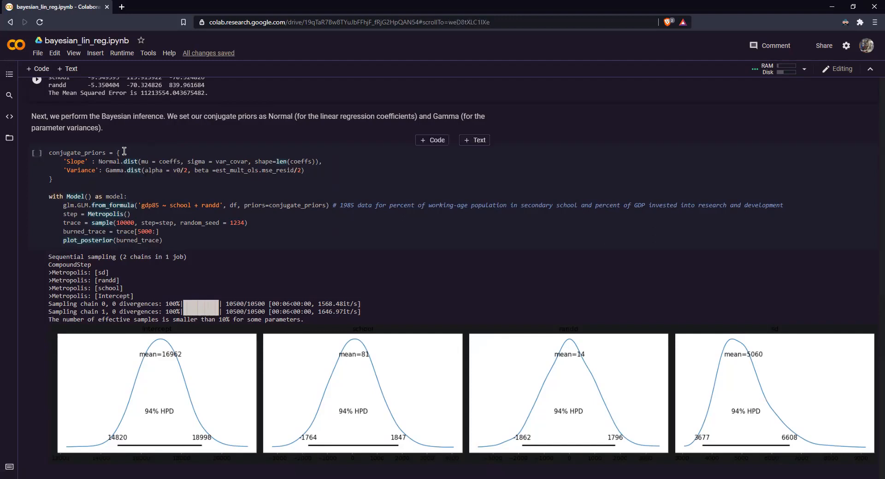
left_click(201, 206)
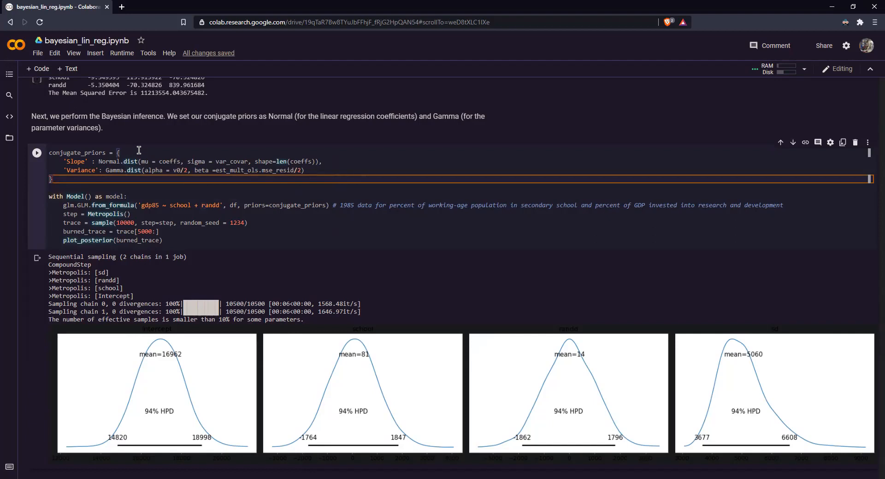
left_click(120, 162)
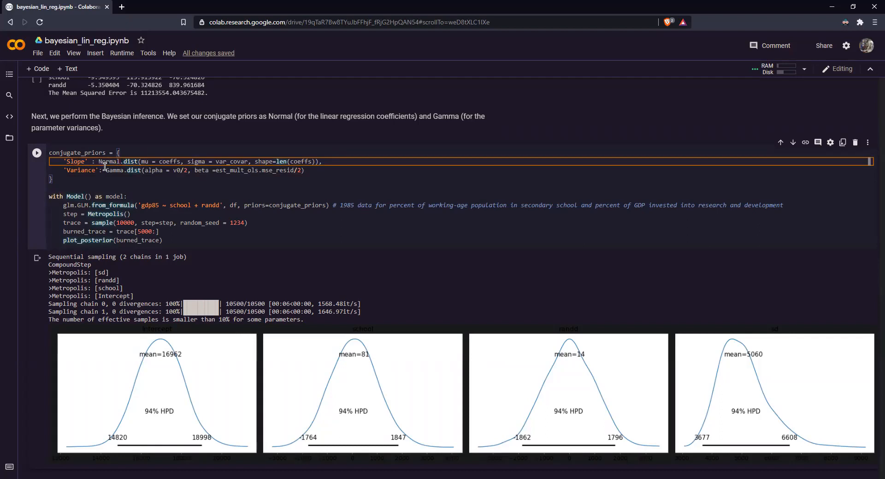
mouse_move(238, 161)
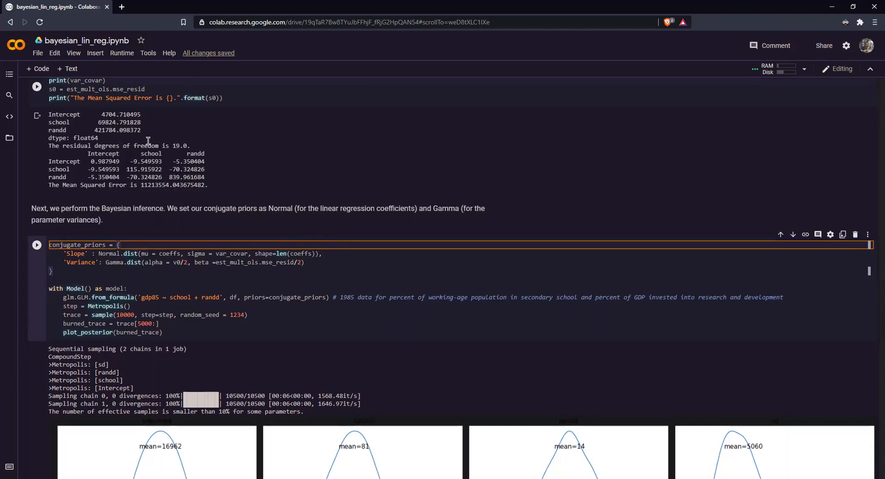
scroll("down", 3)
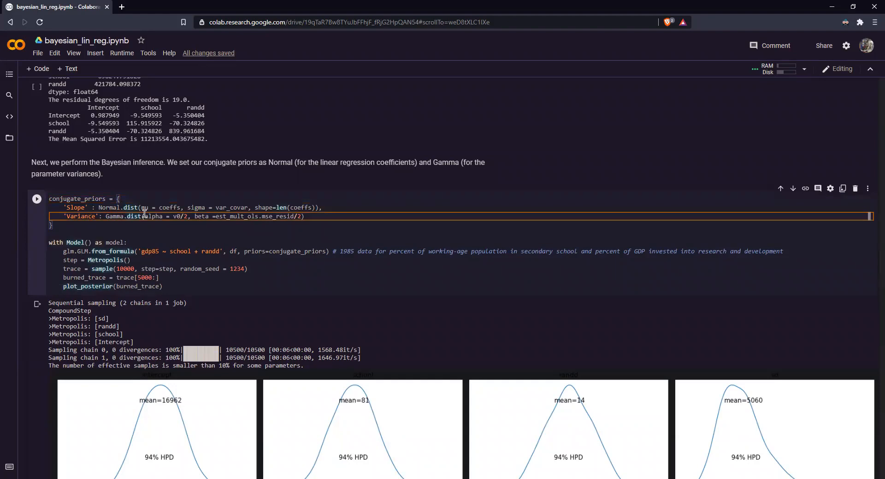
mouse_move(175, 223)
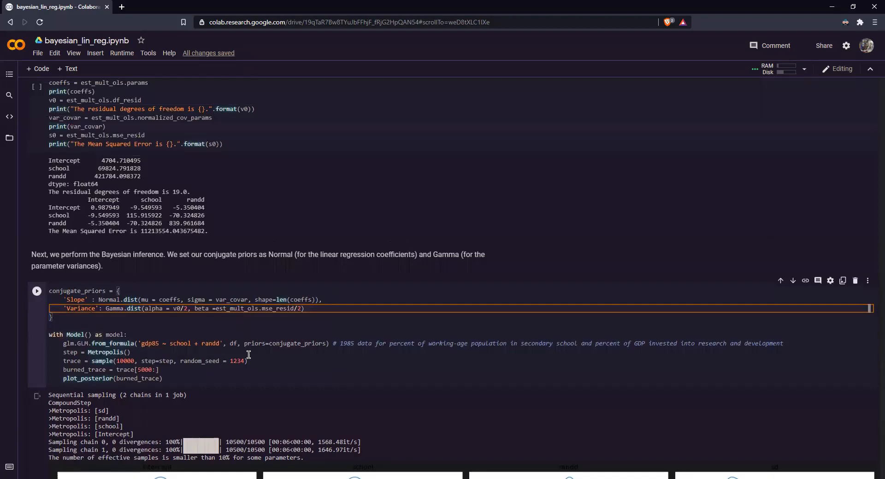
mouse_move(201, 322)
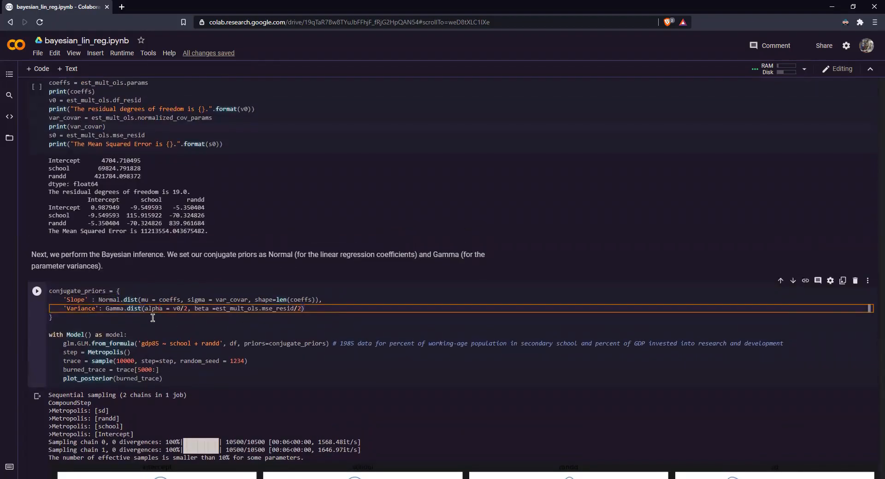
mouse_move(188, 312)
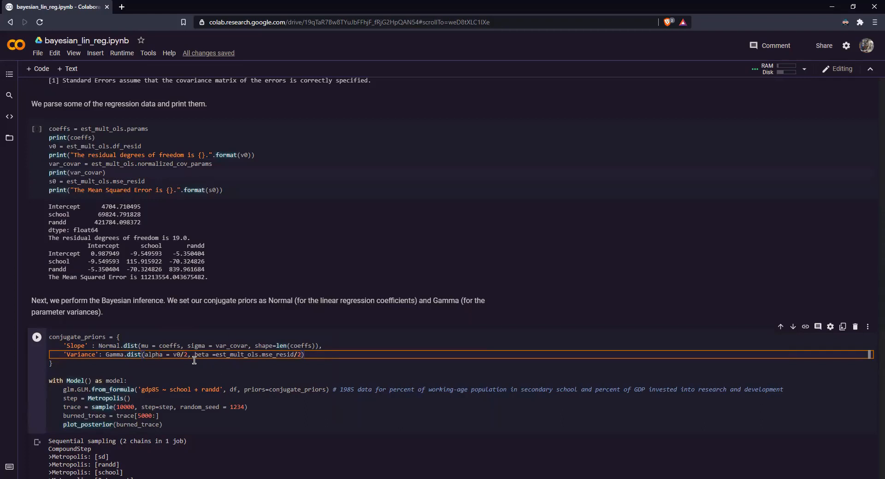
scroll("down", 3)
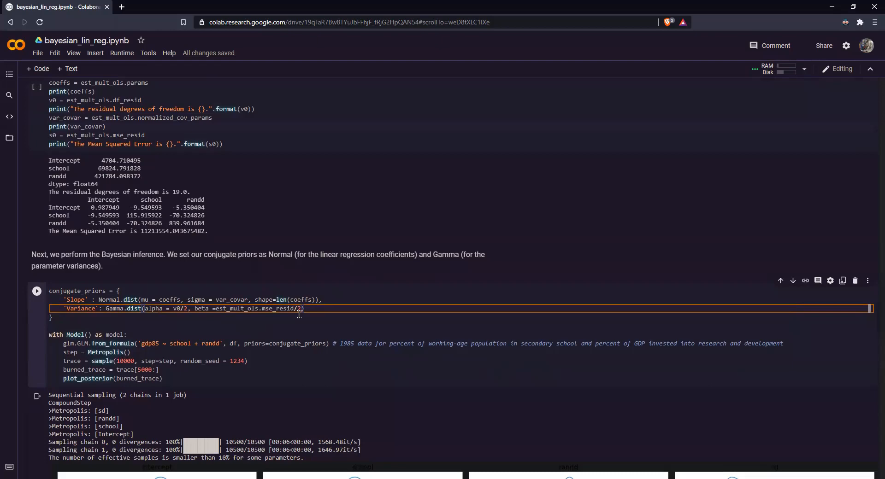
mouse_move(325, 309)
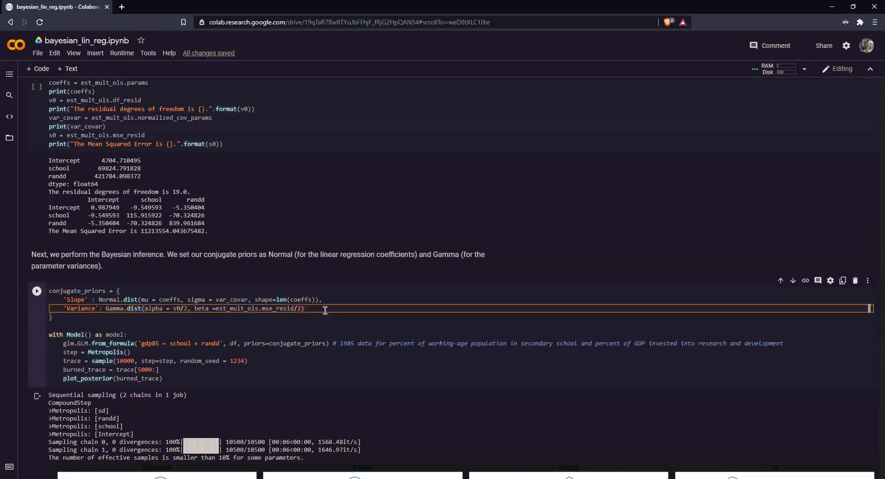
scroll("down", 3)
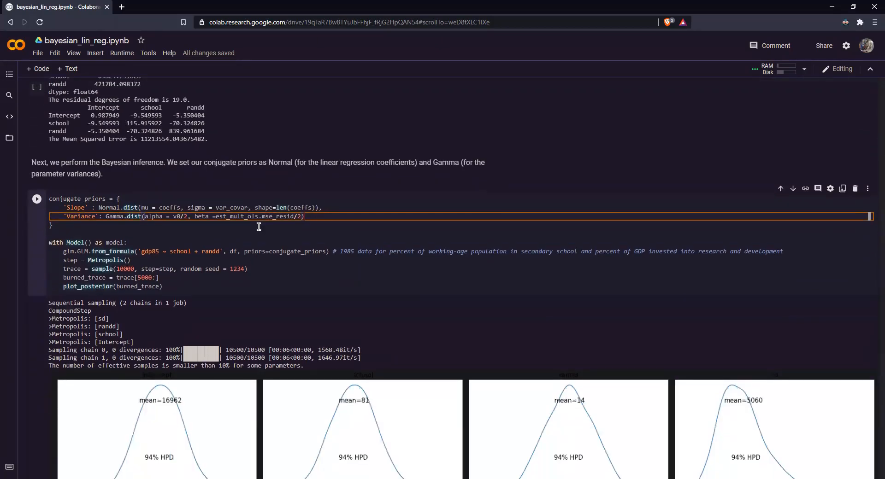
scroll("down", 3)
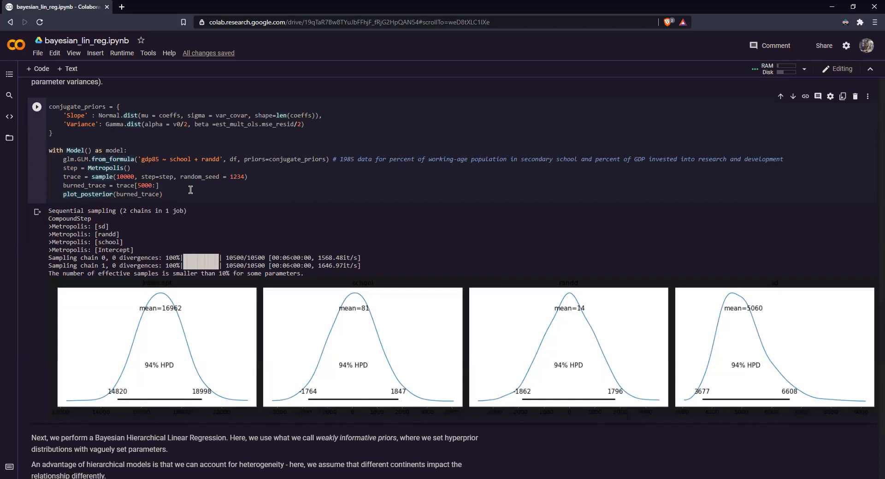
left_click(192, 186)
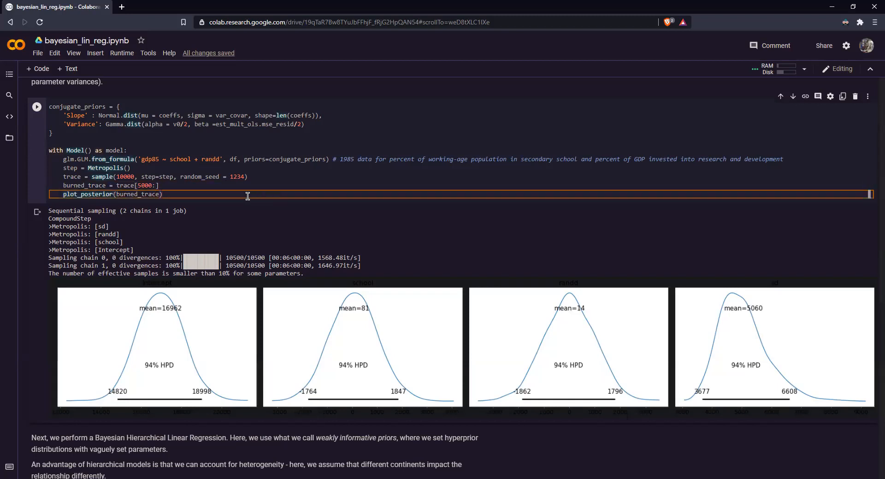
left_click(122, 185)
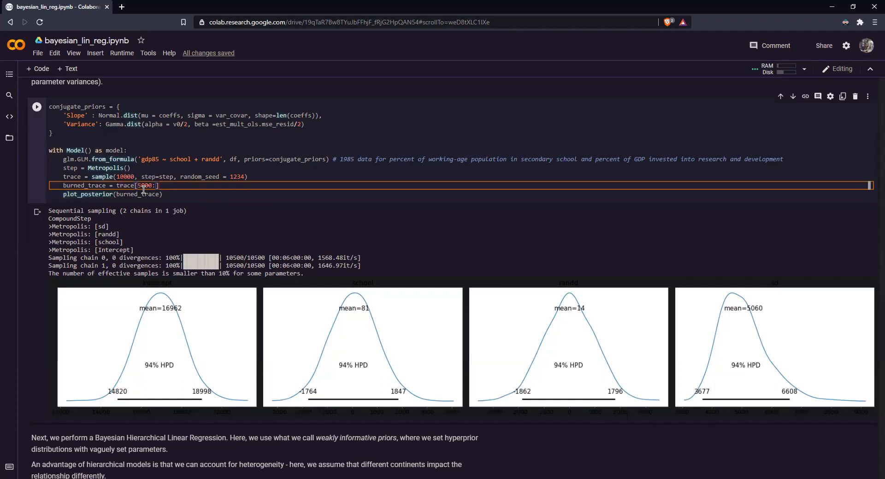
mouse_move(166, 189)
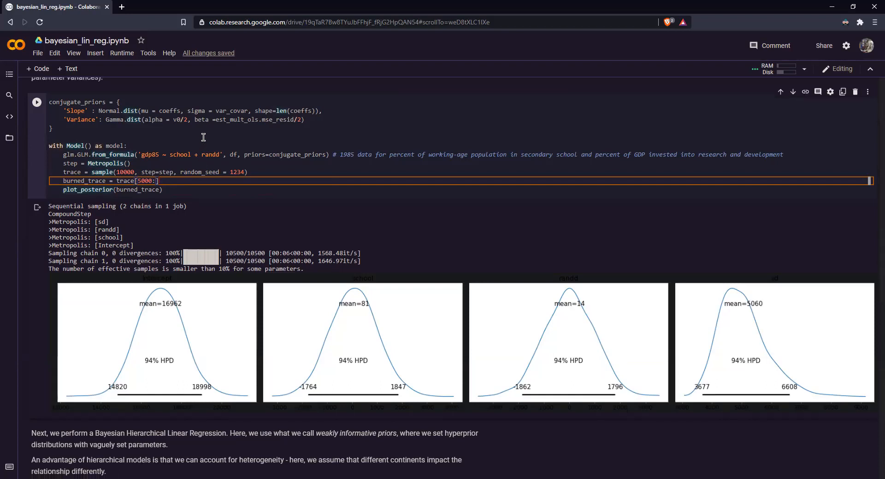
scroll("down", 3)
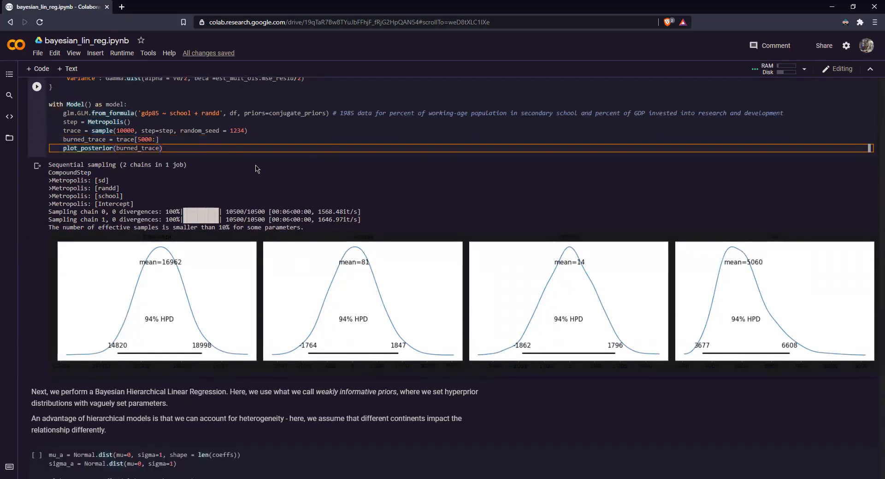
mouse_move(407, 273)
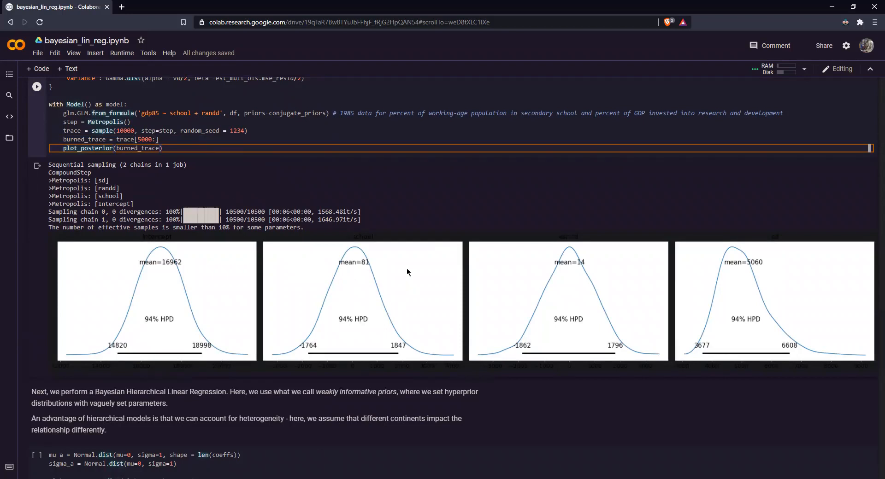
mouse_move(367, 231)
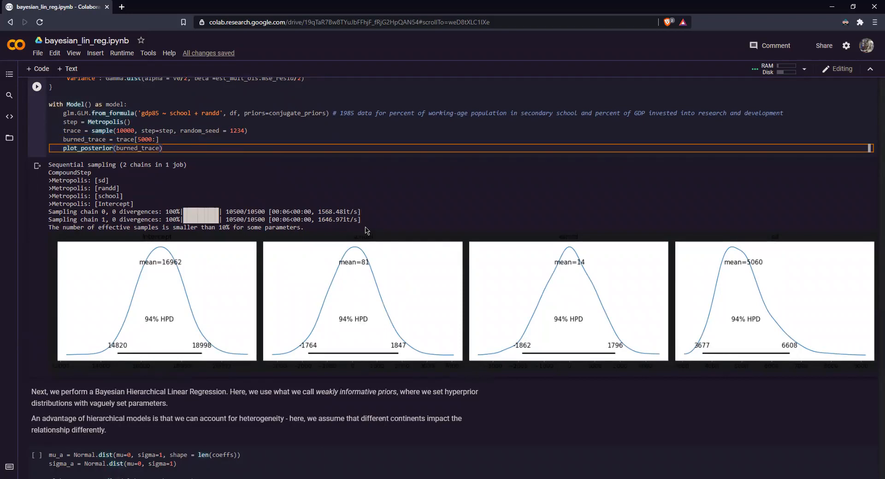
mouse_move(256, 208)
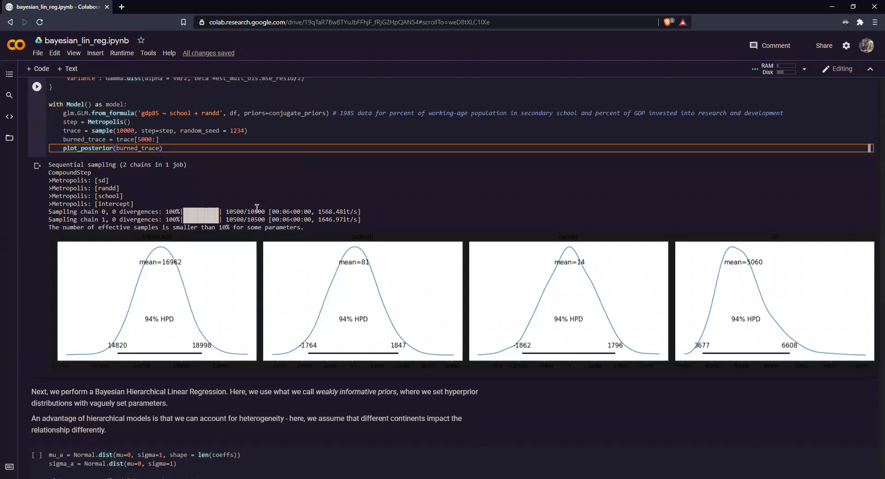
mouse_move(194, 290)
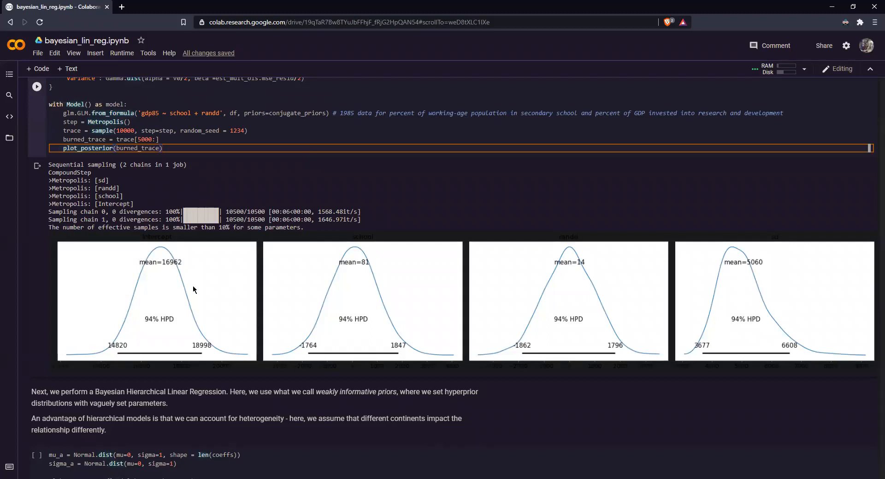
mouse_move(634, 263)
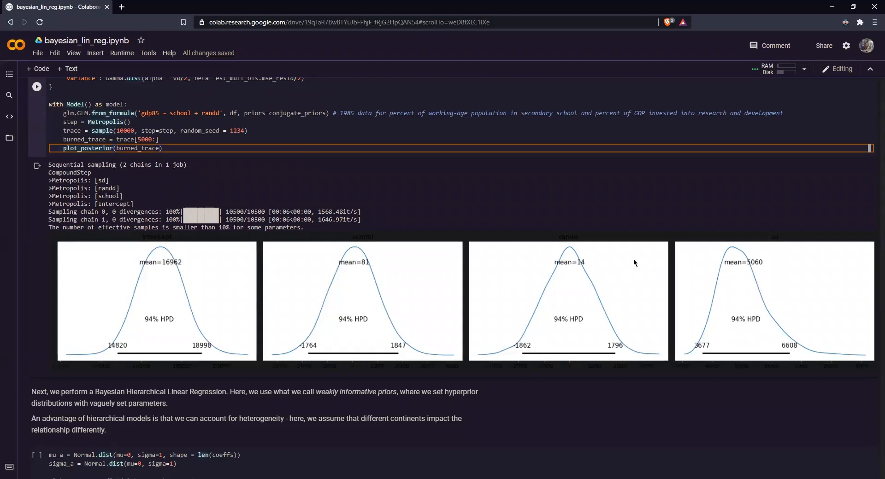
mouse_move(168, 266)
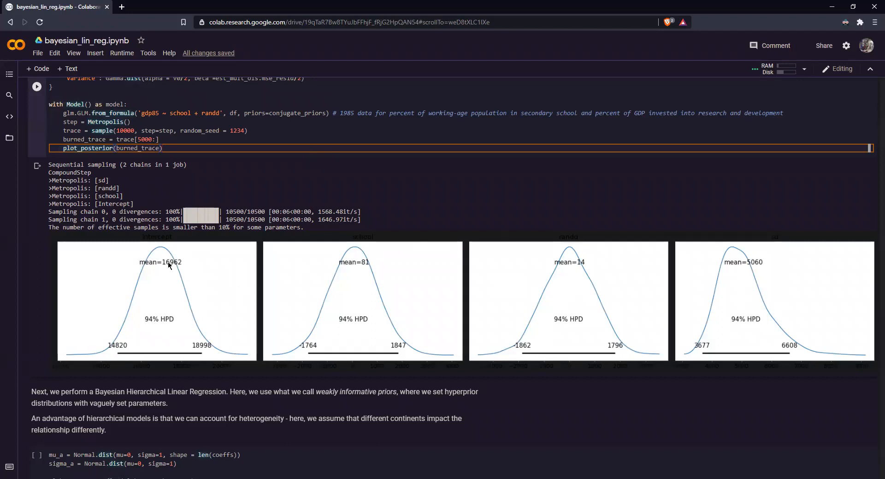
mouse_move(196, 284)
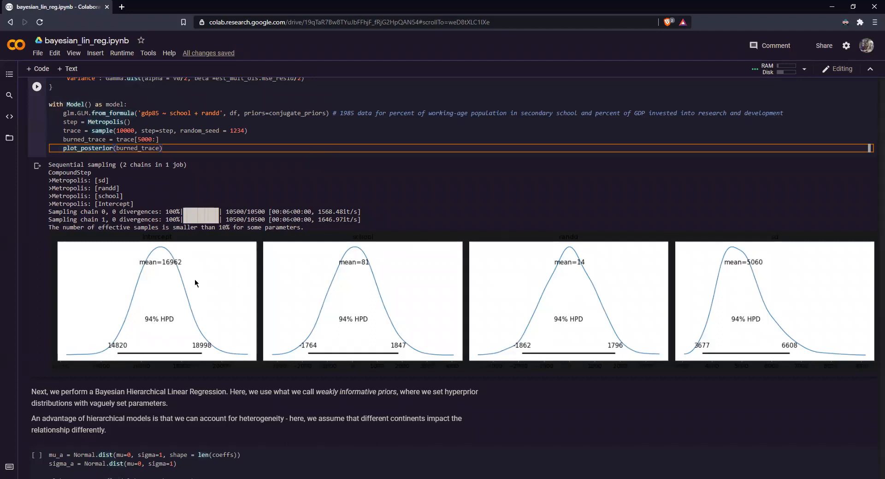
mouse_move(387, 260)
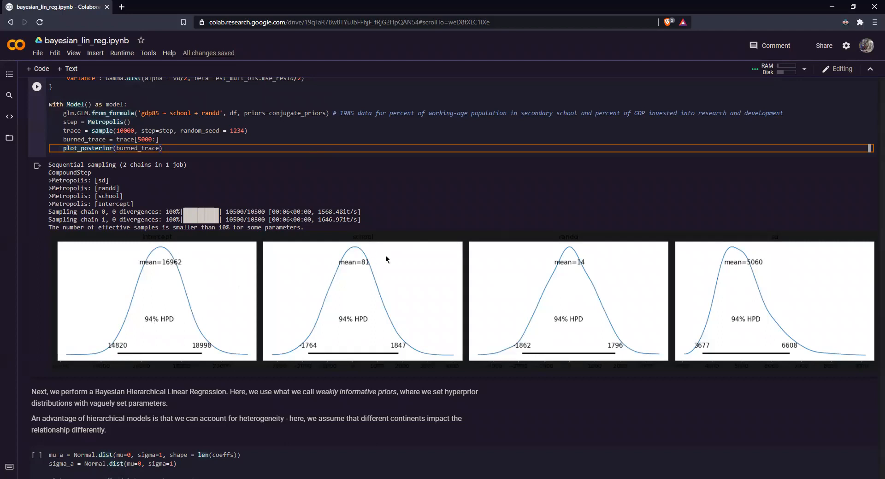
mouse_move(564, 255)
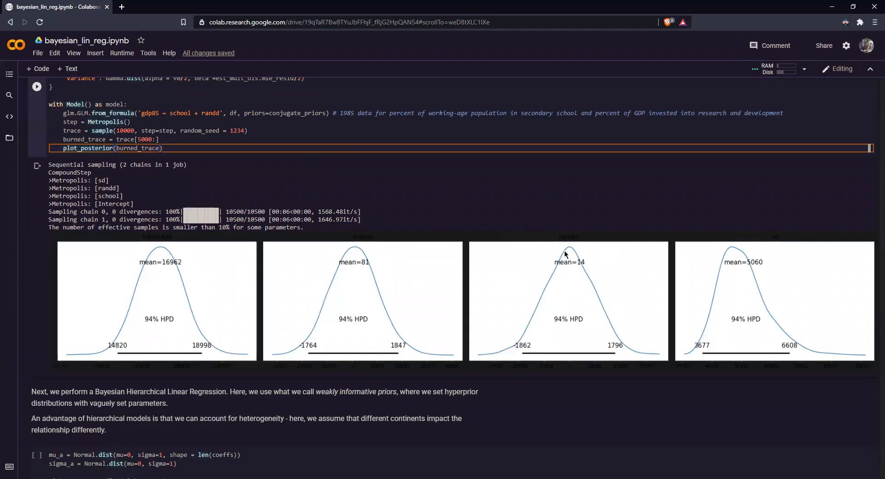
mouse_move(751, 282)
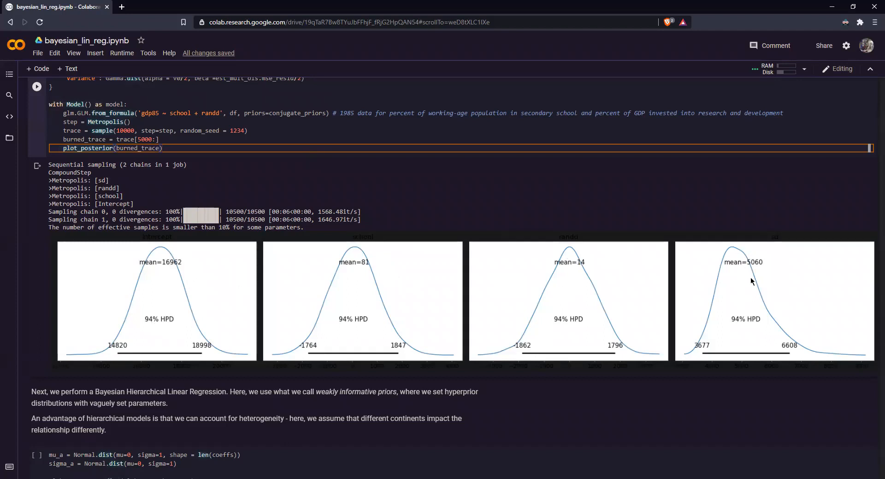
mouse_move(761, 260)
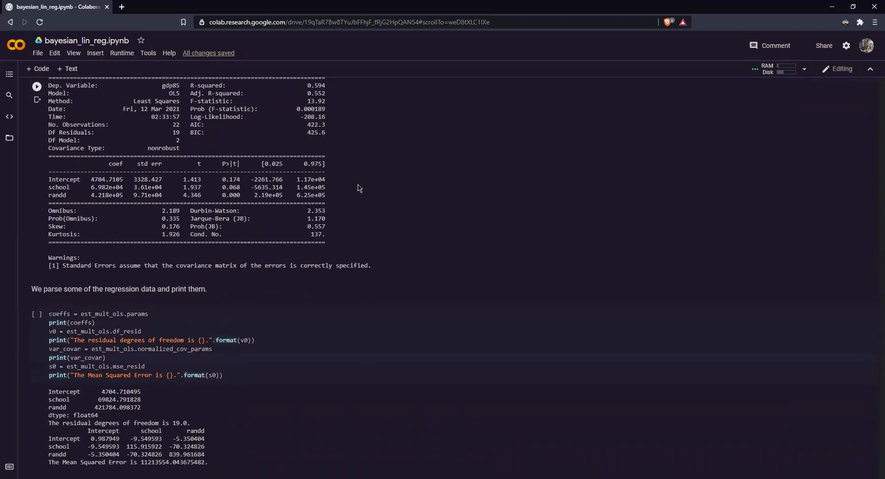
scroll("down", 3)
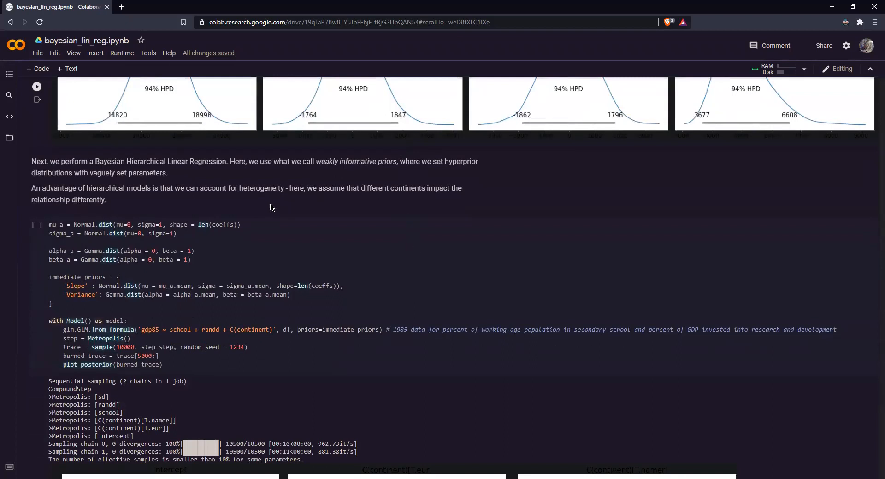
mouse_move(395, 193)
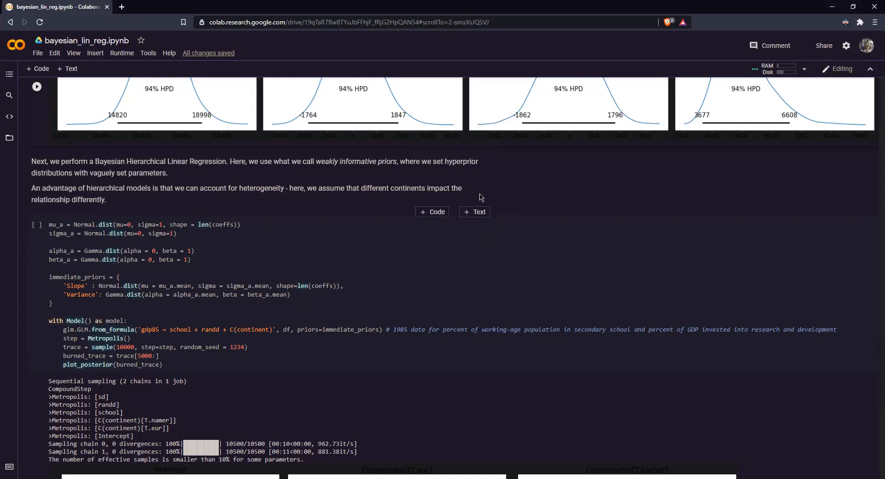
scroll("down", 3)
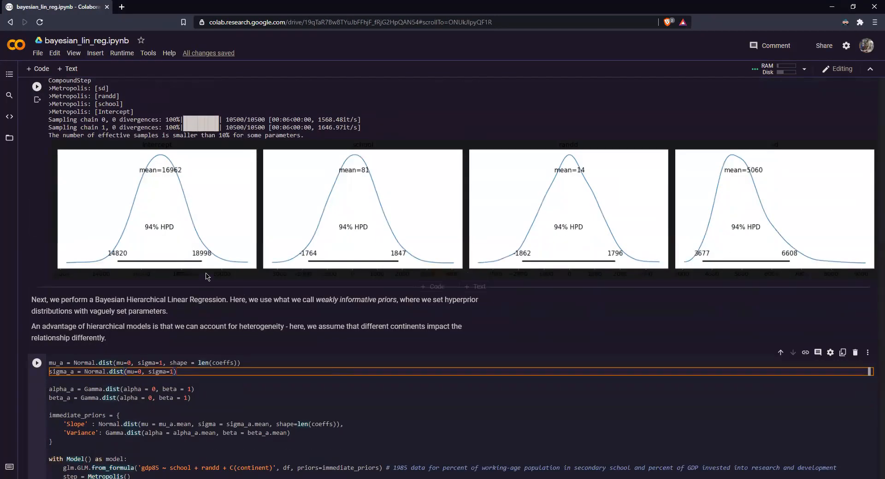
mouse_move(124, 267)
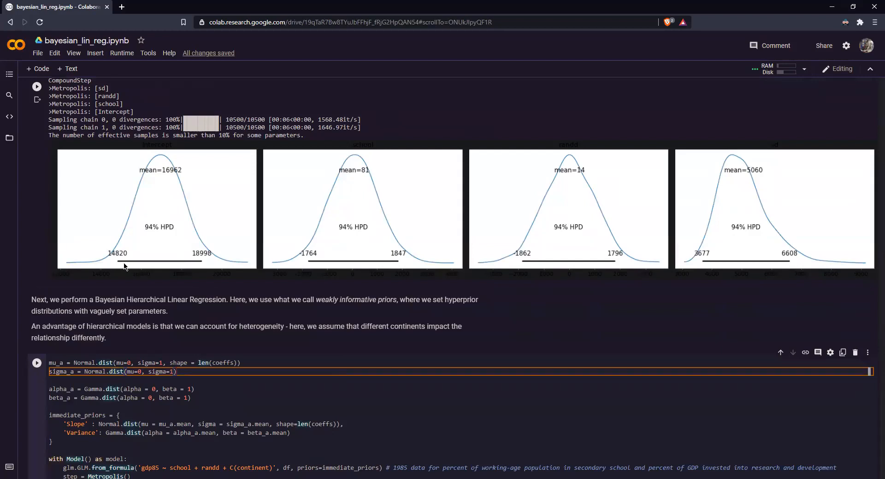
mouse_move(170, 265)
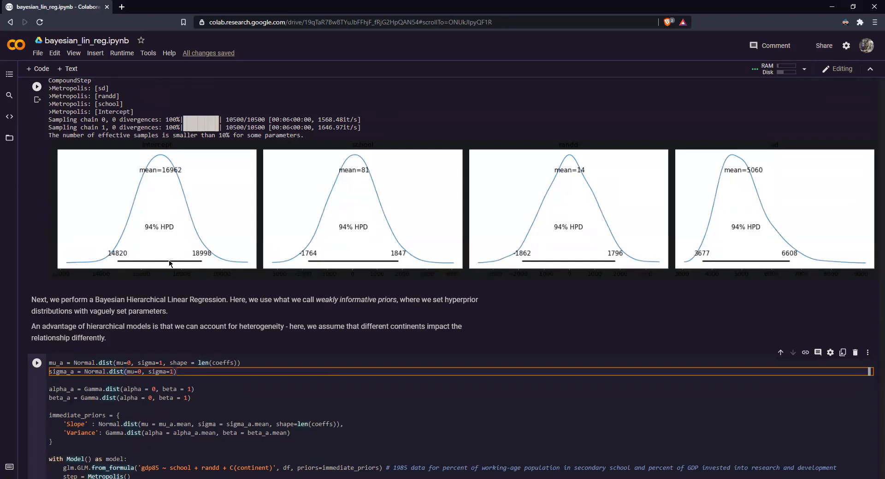
mouse_move(161, 230)
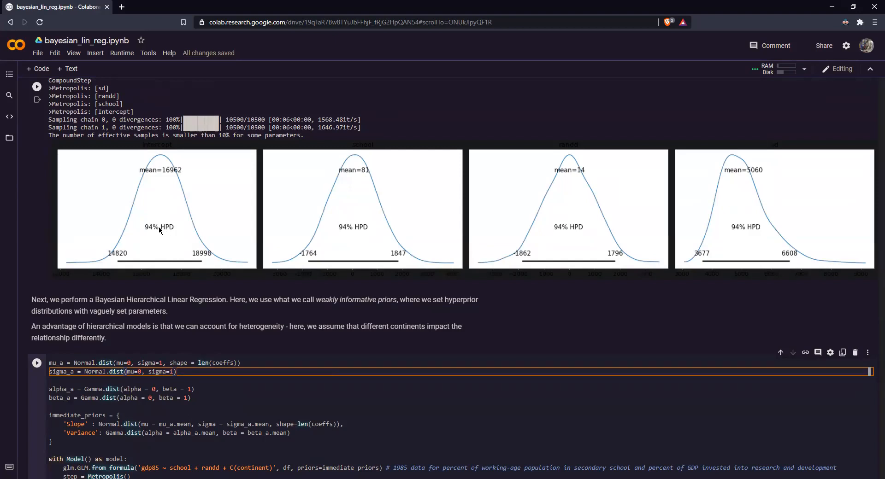
mouse_move(184, 275)
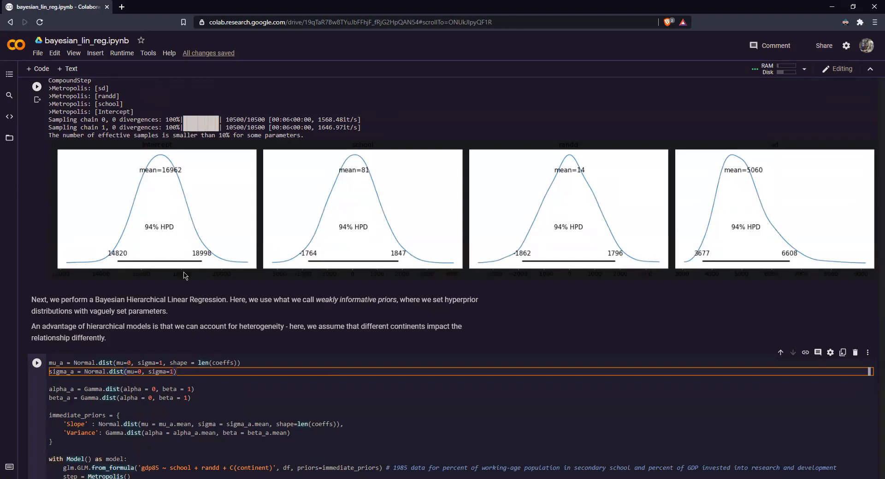
mouse_move(168, 182)
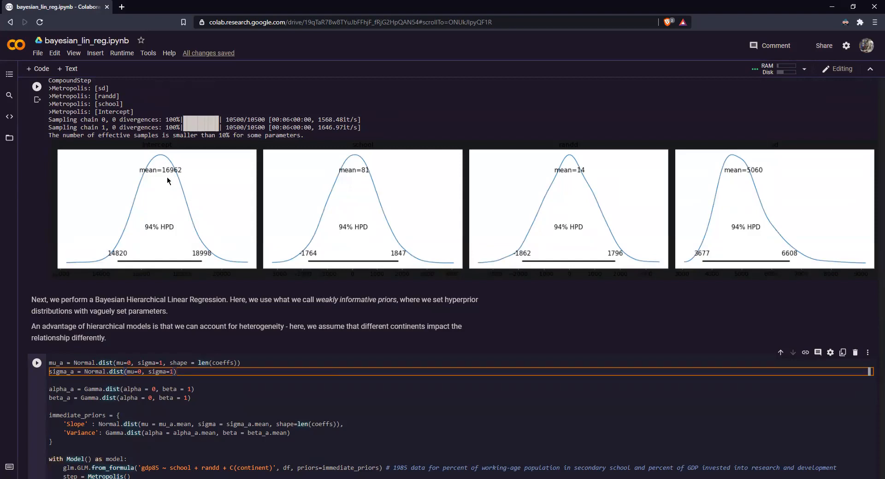
mouse_move(178, 208)
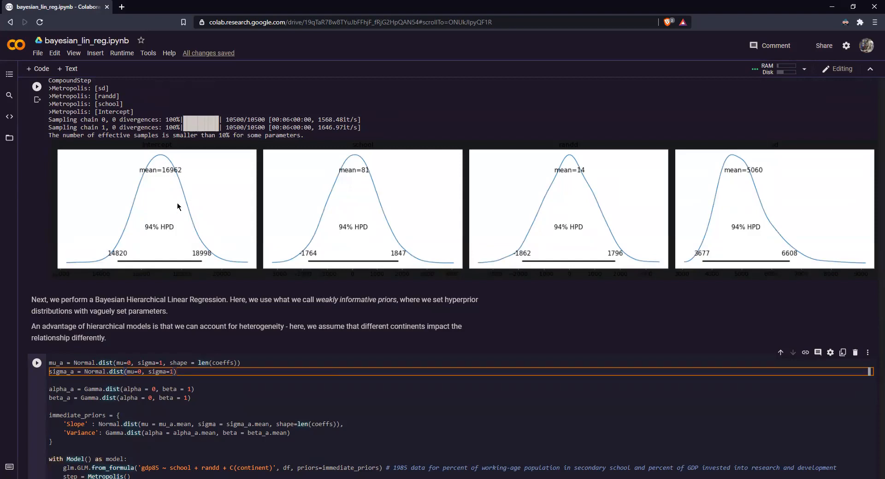
mouse_move(166, 201)
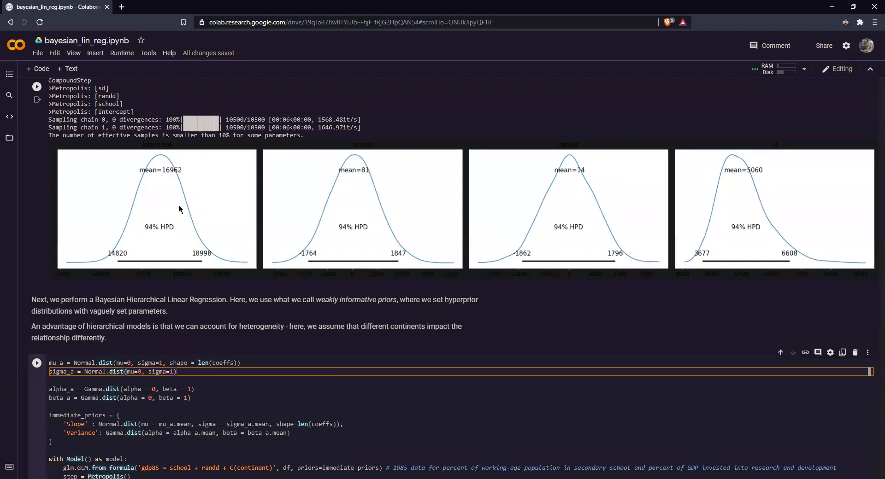
mouse_move(187, 264)
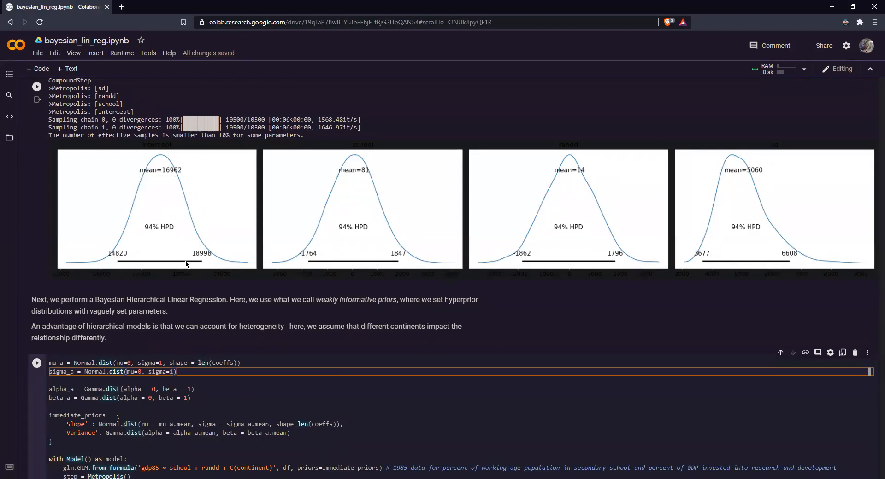
mouse_move(207, 268)
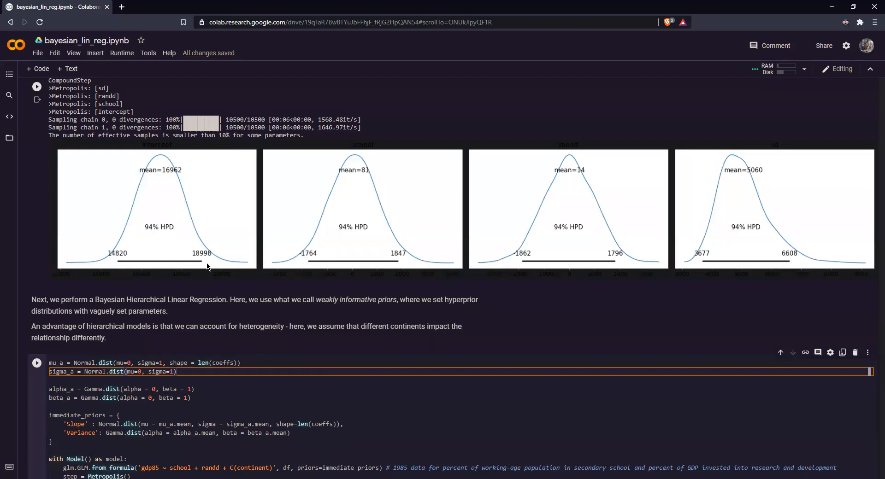
scroll("down", 3)
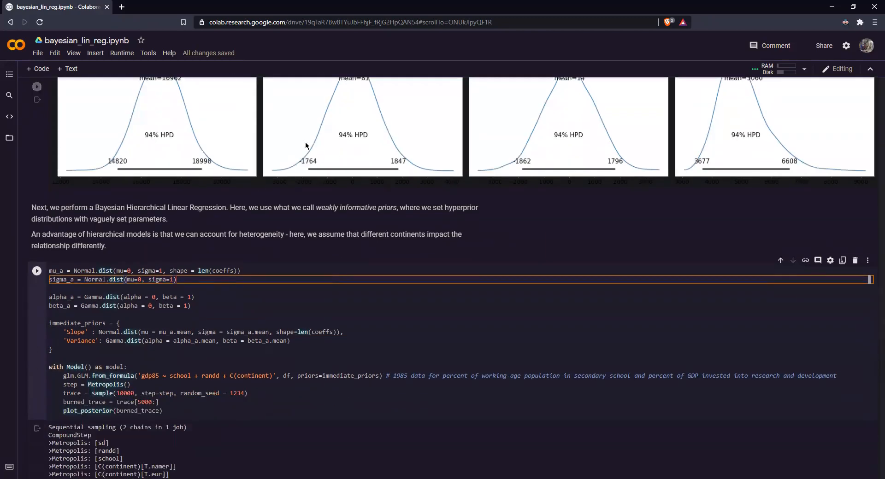
scroll("down", 3)
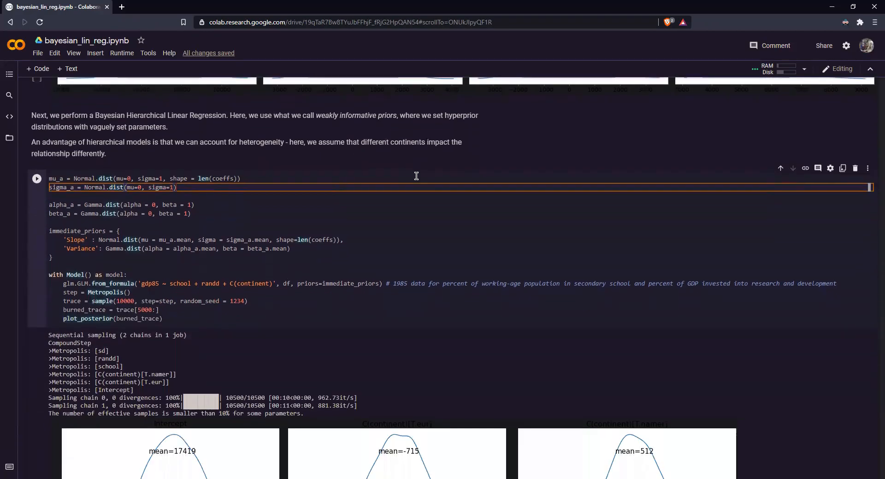
mouse_move(230, 125)
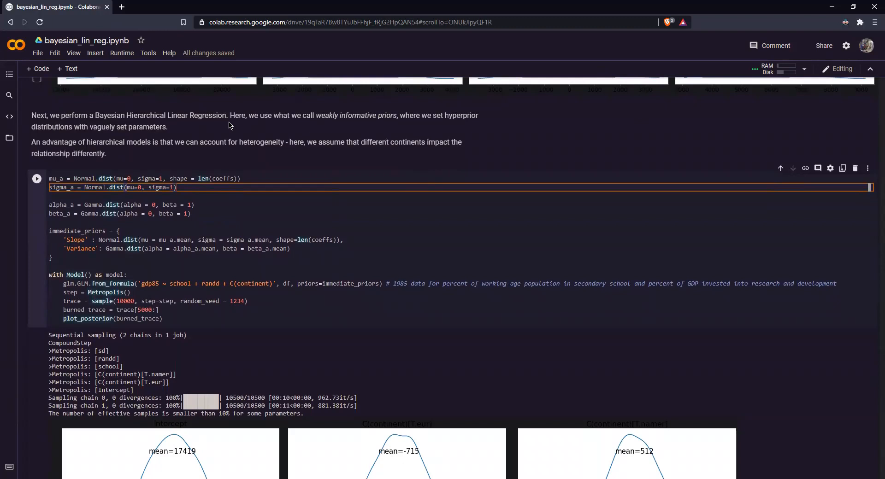
mouse_move(279, 147)
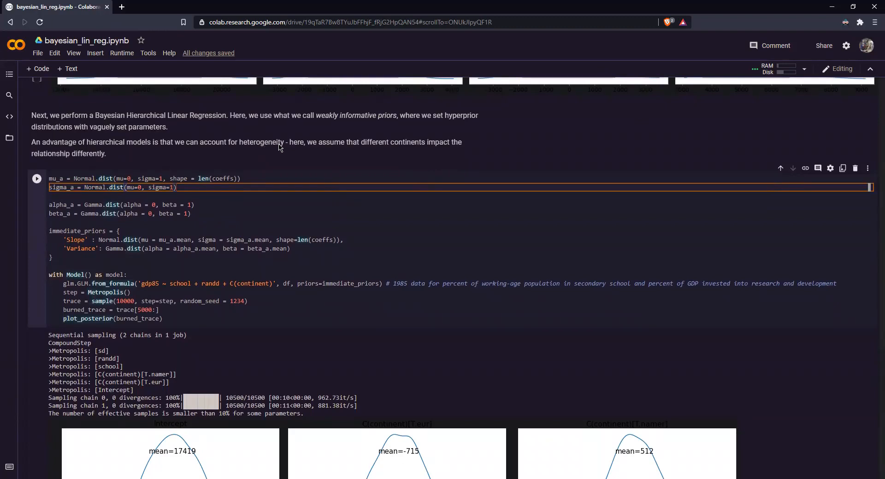
mouse_move(304, 156)
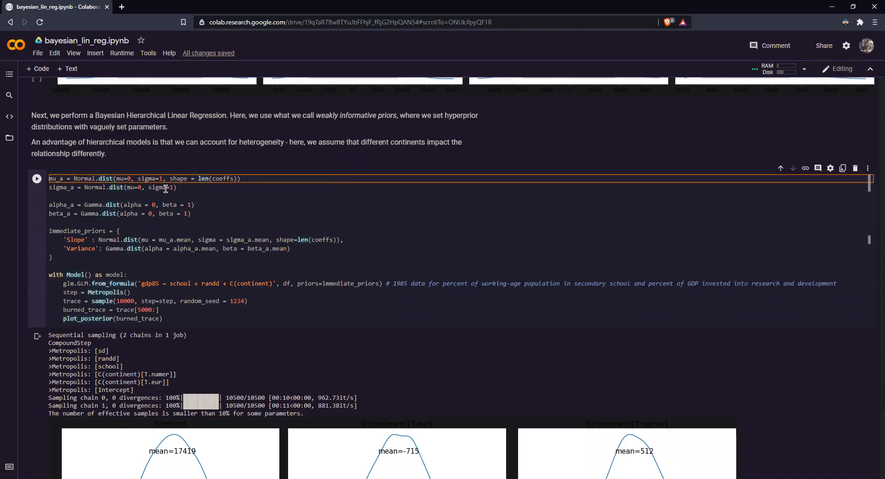
left_click(59, 206)
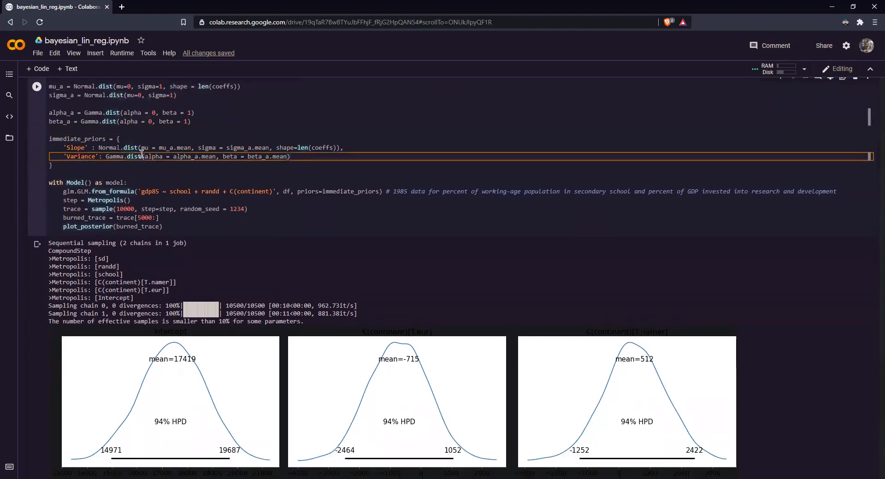
mouse_move(214, 130)
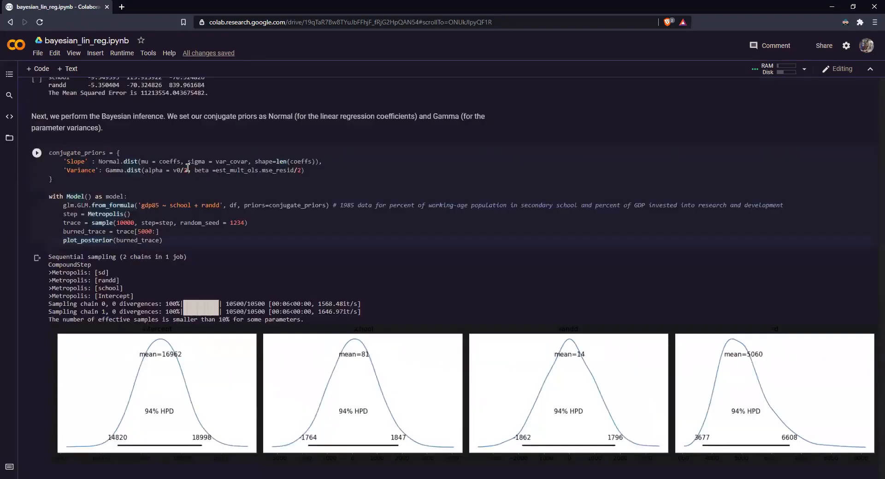
scroll("down", 3)
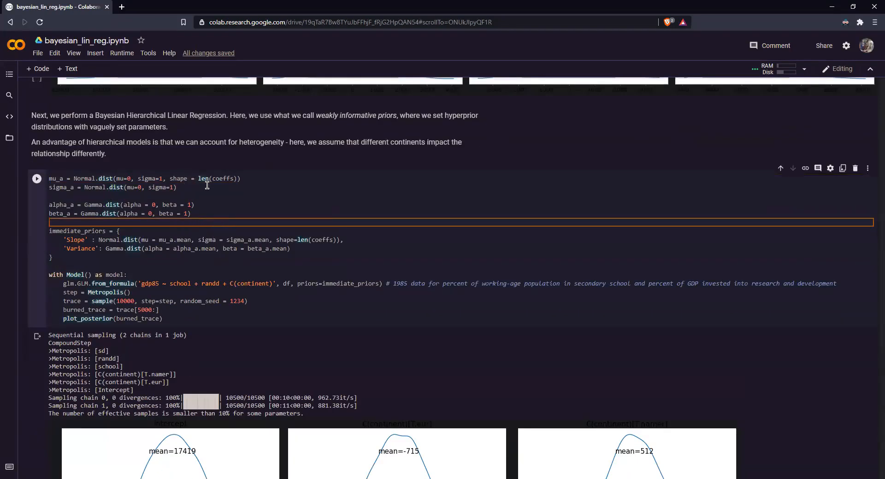
left_click(222, 192)
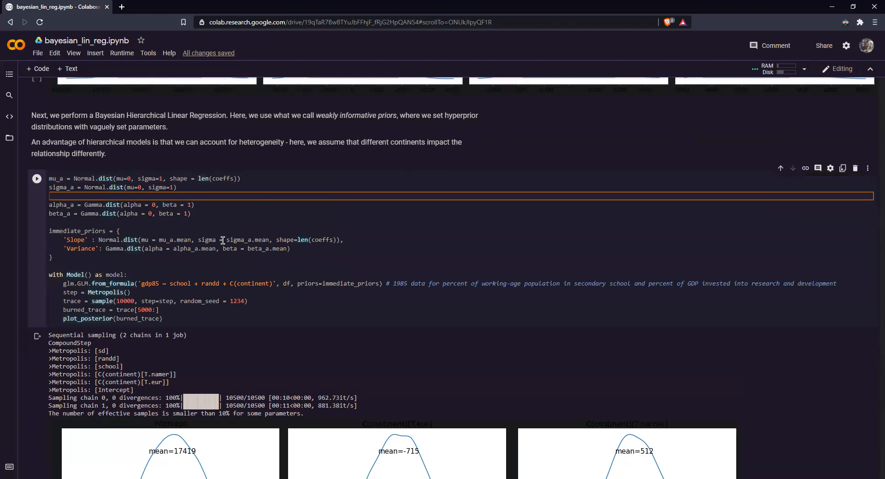
mouse_move(323, 261)
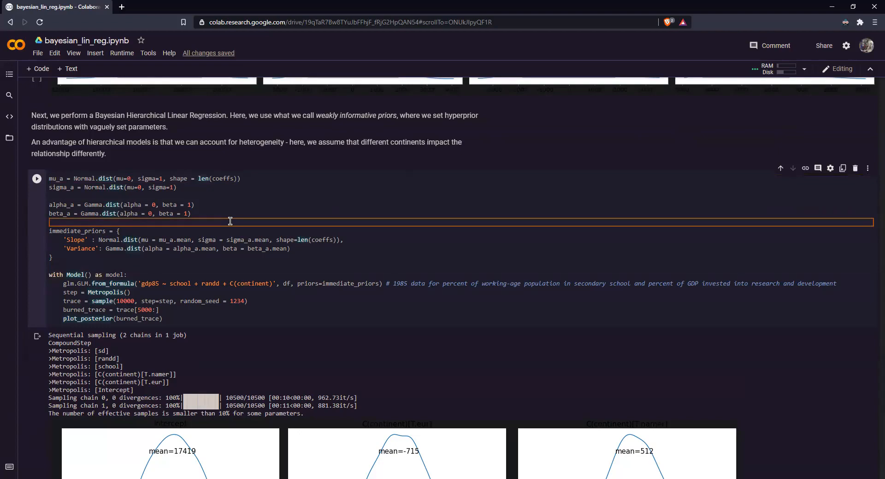
scroll("down", 3)
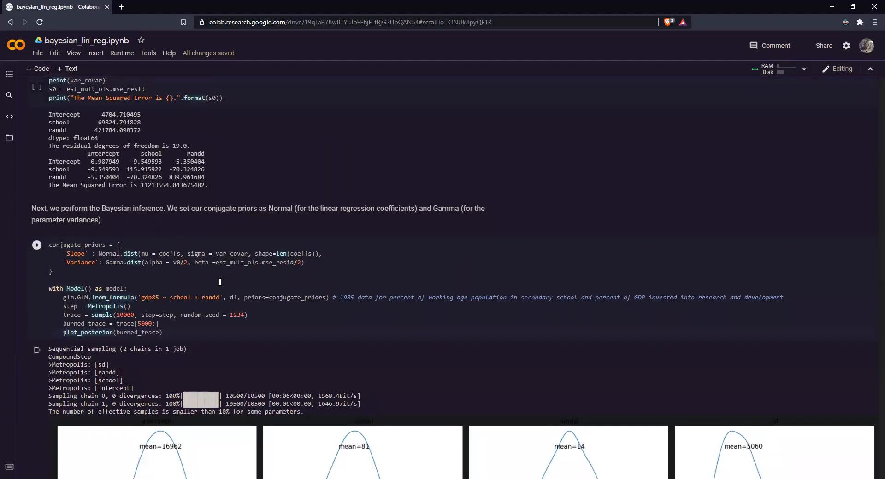
mouse_move(164, 257)
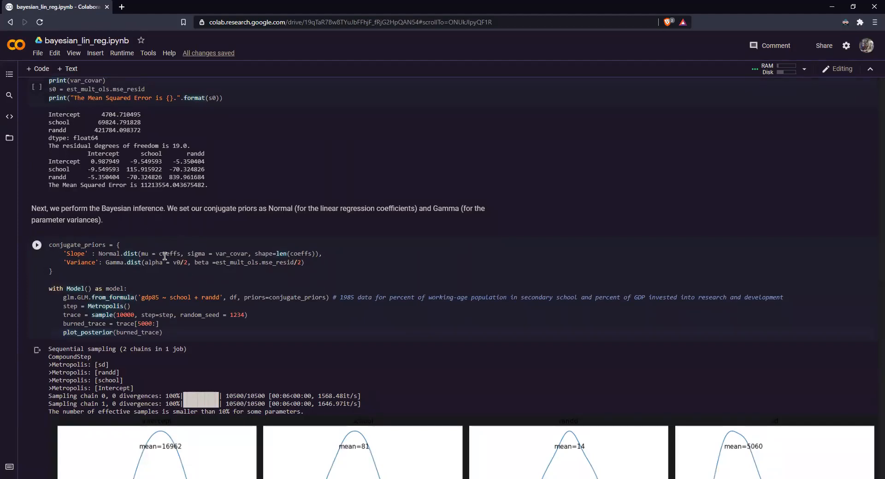
mouse_move(151, 265)
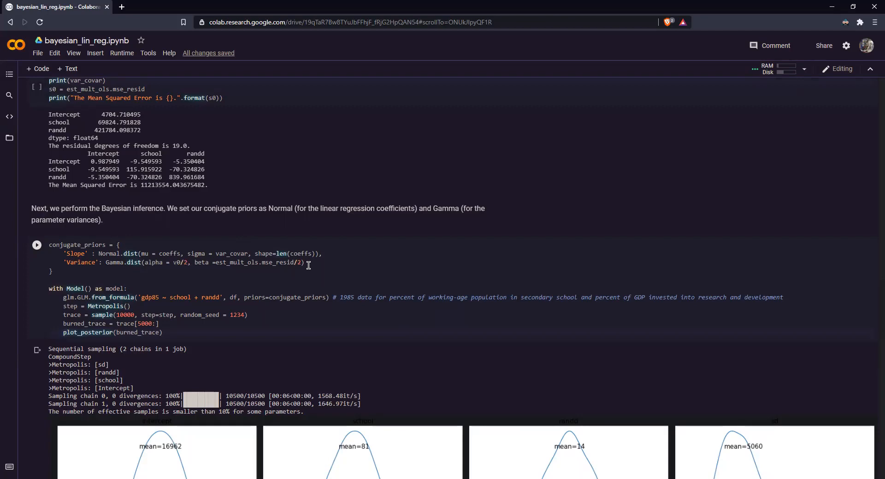
scroll("down", 3)
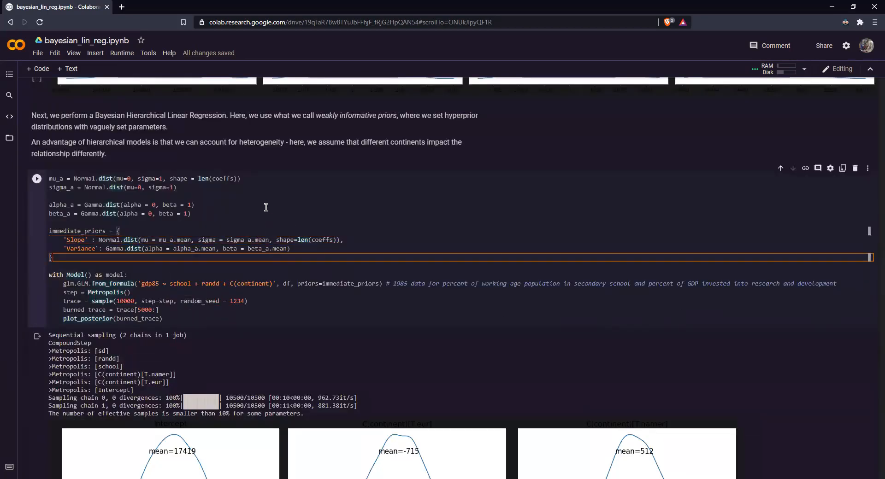
scroll("down", 3)
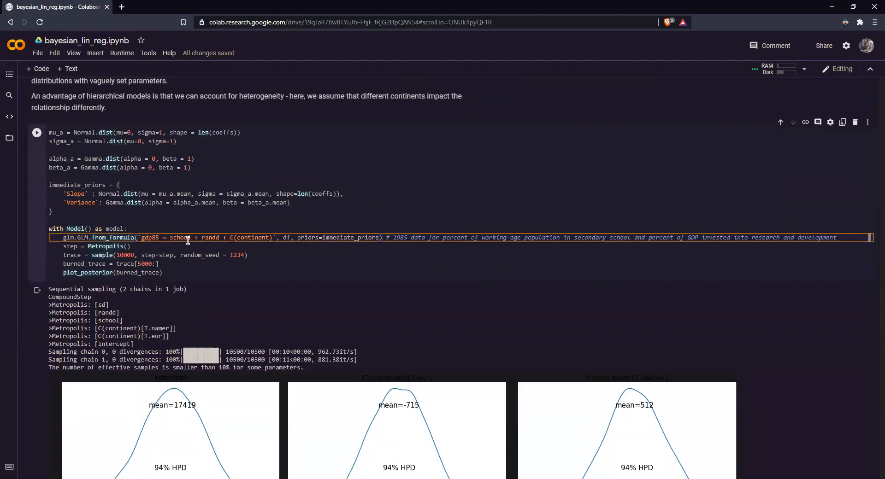
scroll("down", 3)
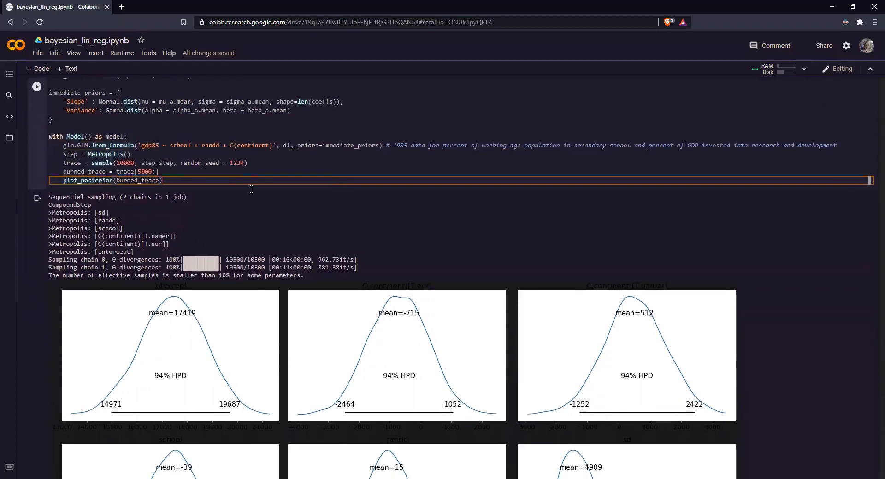
left_click(153, 146)
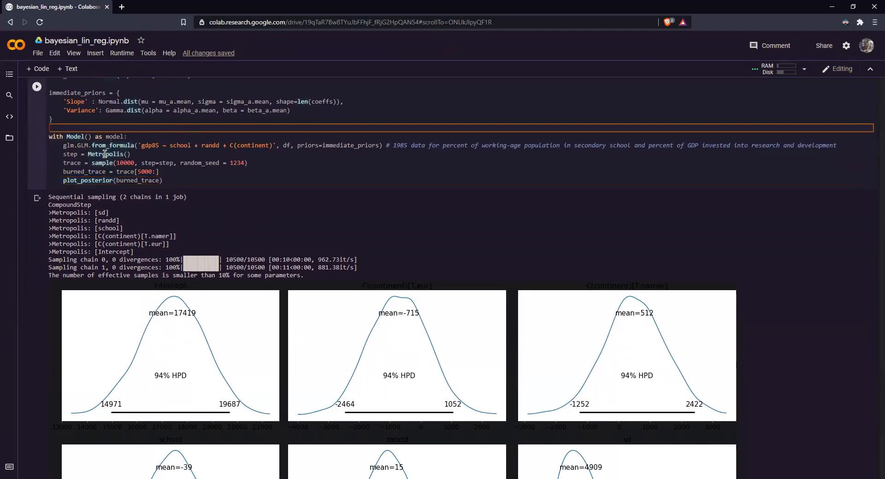
scroll("down", 3)
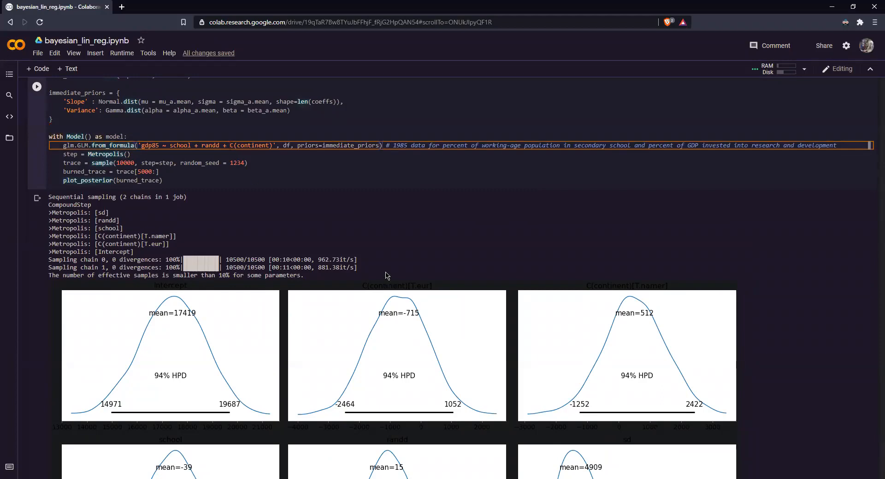
scroll("down", 3)
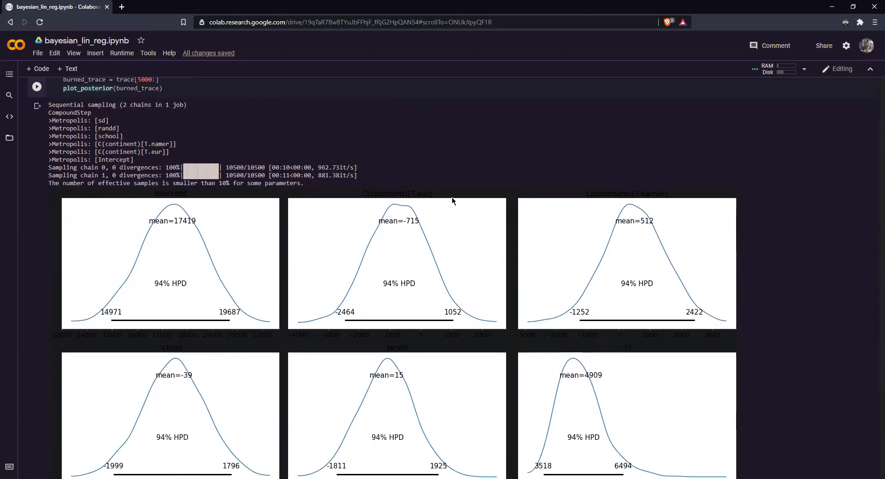
scroll("down", 3)
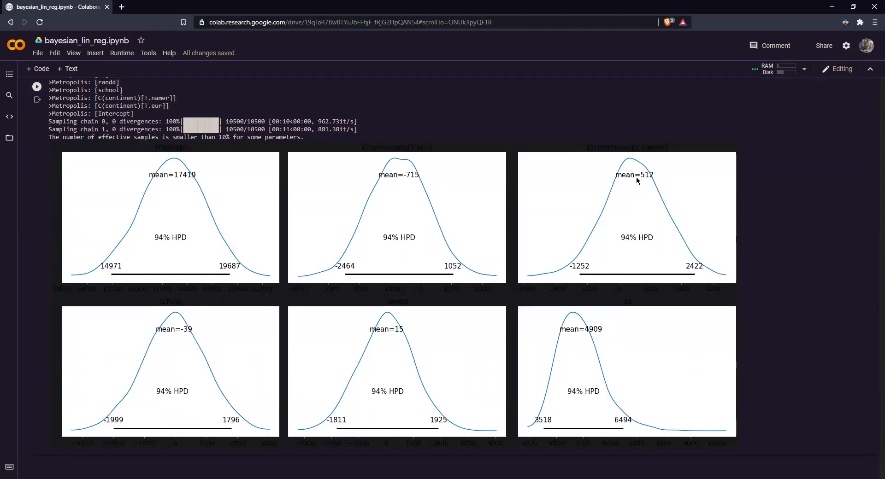
mouse_move(193, 196)
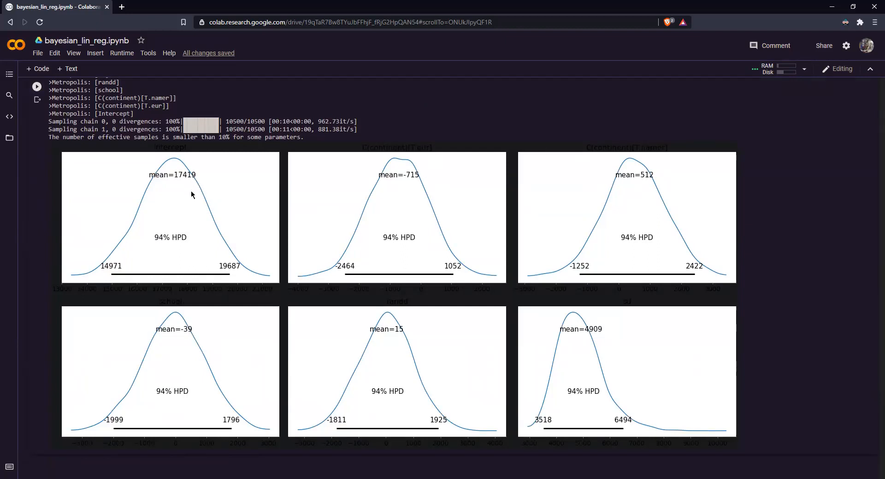
mouse_move(227, 227)
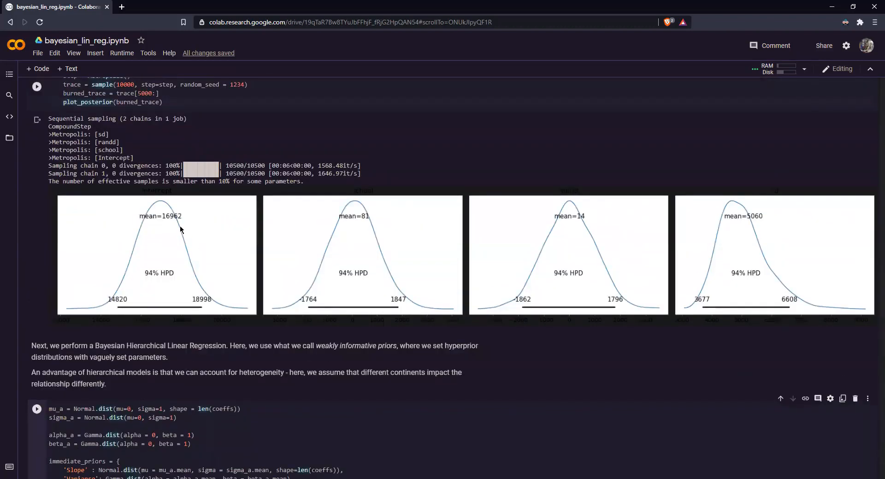
scroll("down", 3)
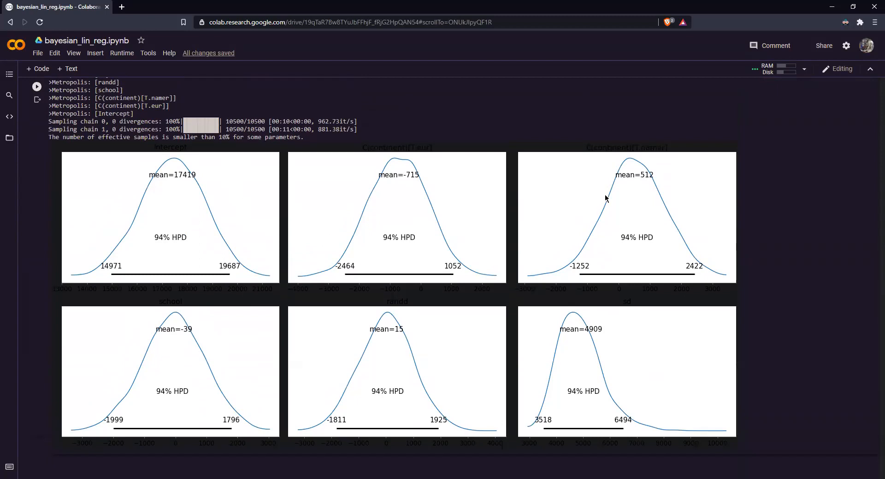
mouse_move(616, 186)
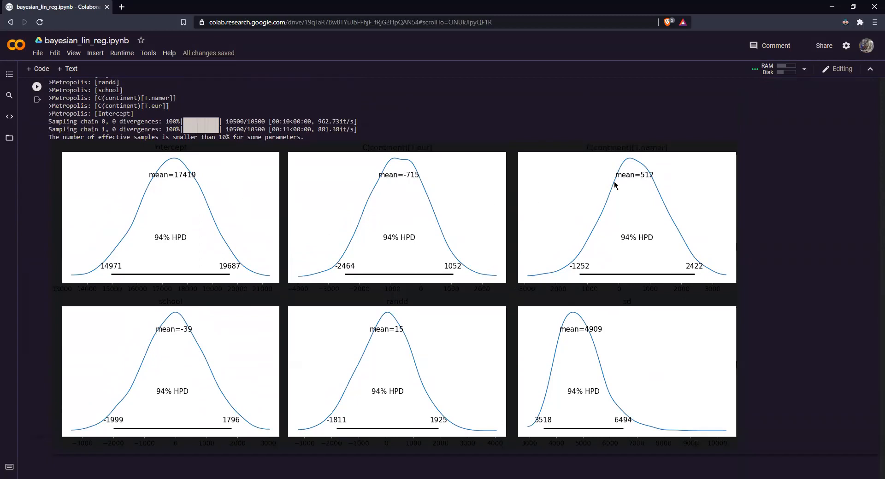
mouse_move(452, 167)
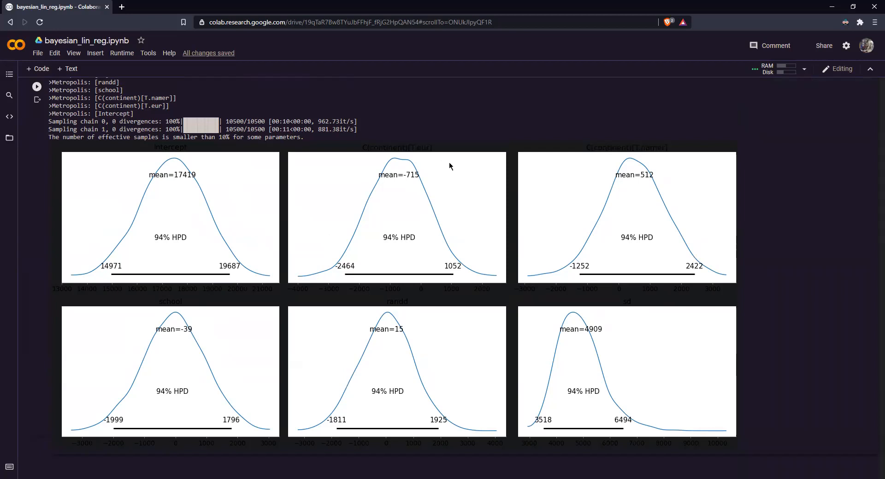
mouse_move(449, 138)
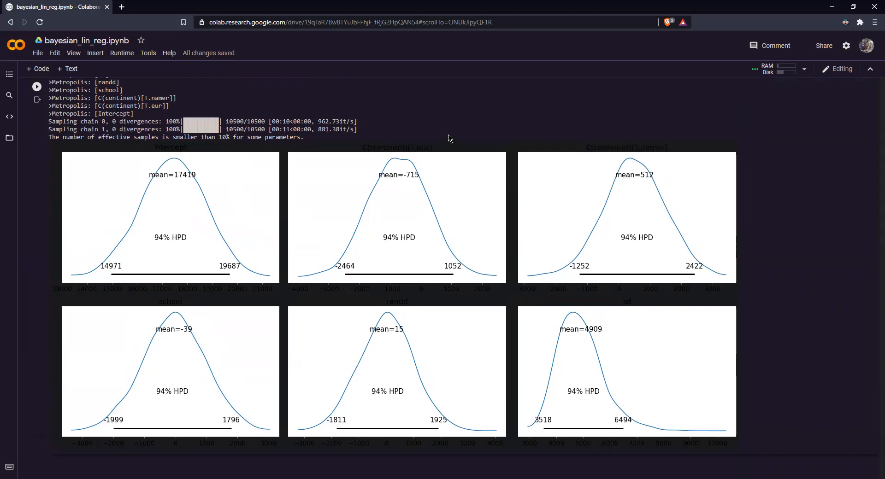
mouse_move(436, 158)
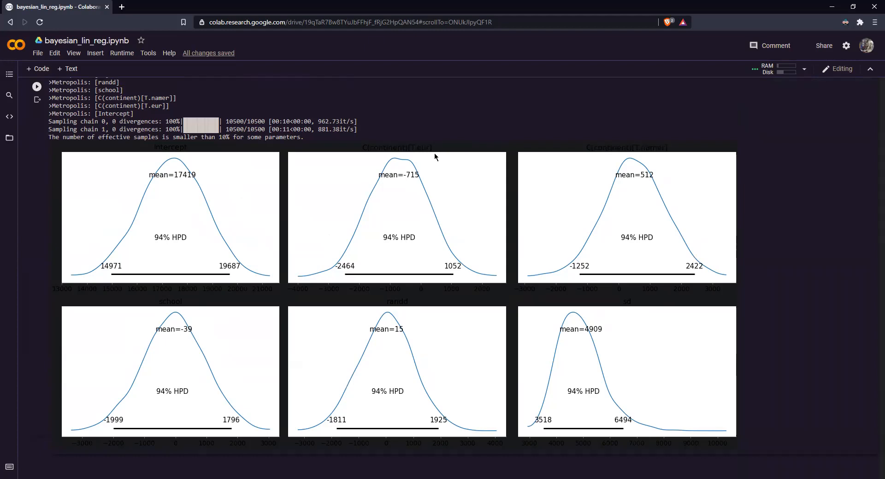
mouse_move(690, 170)
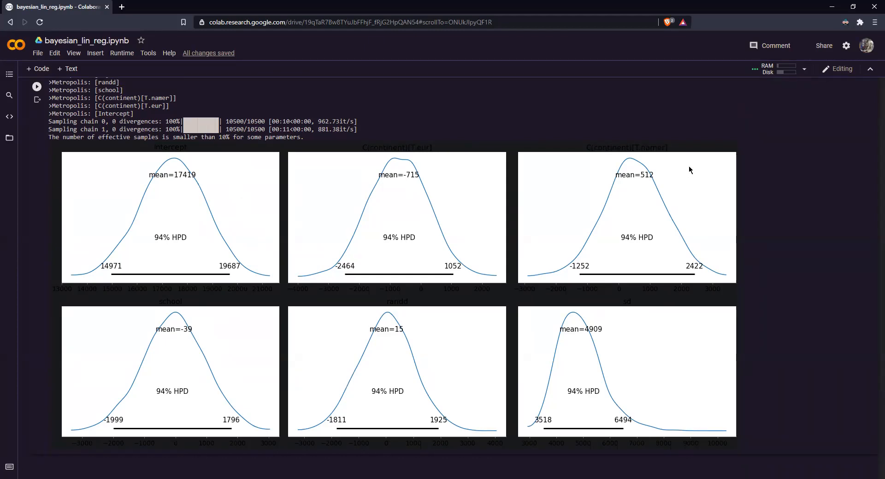
scroll("down", 3)
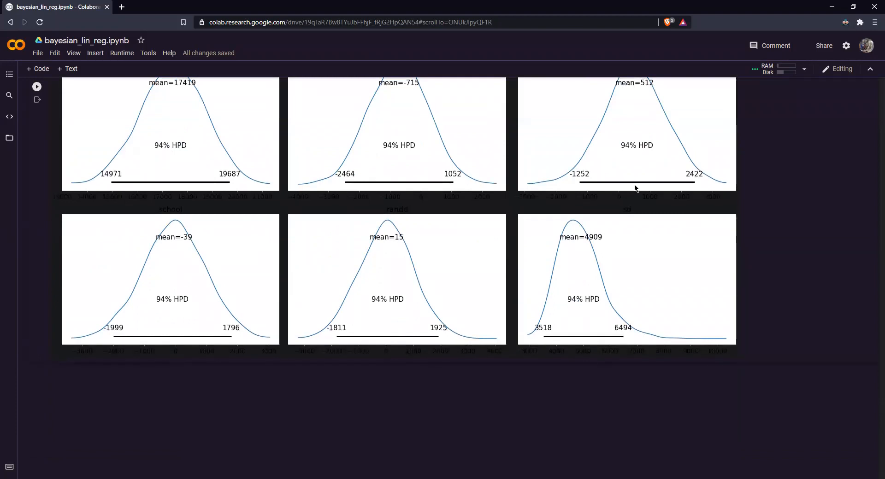
mouse_move(473, 231)
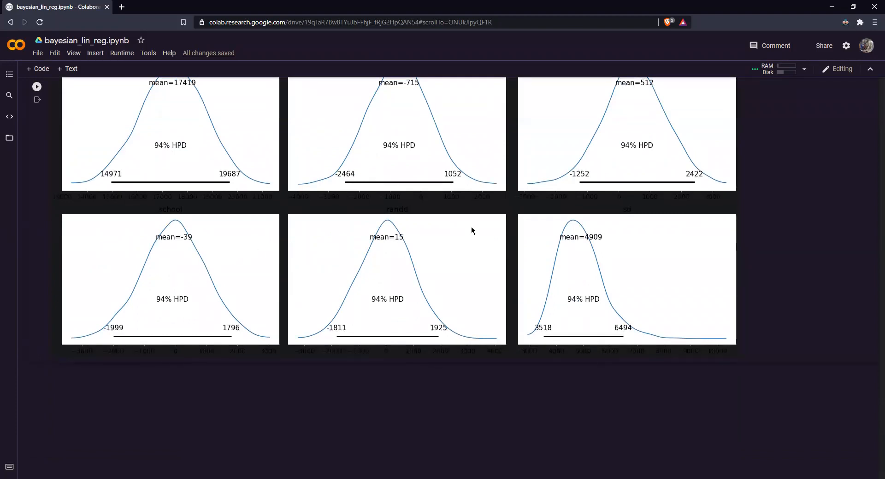
mouse_move(233, 254)
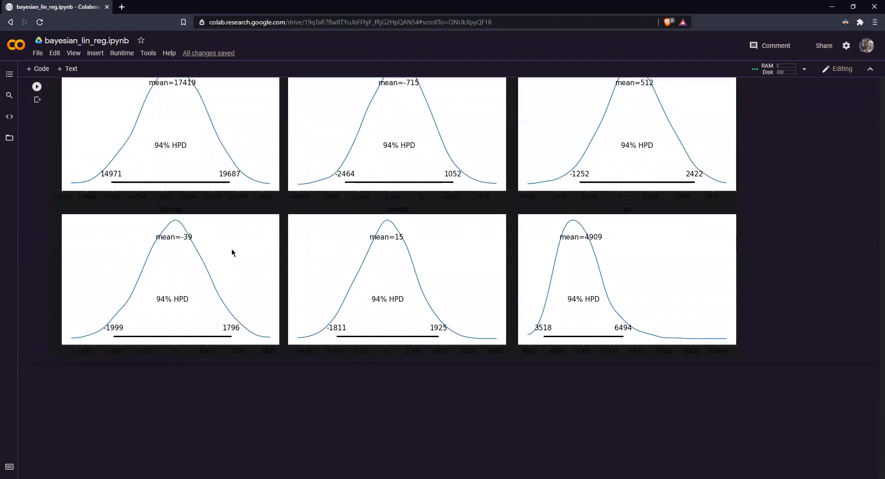
mouse_move(194, 233)
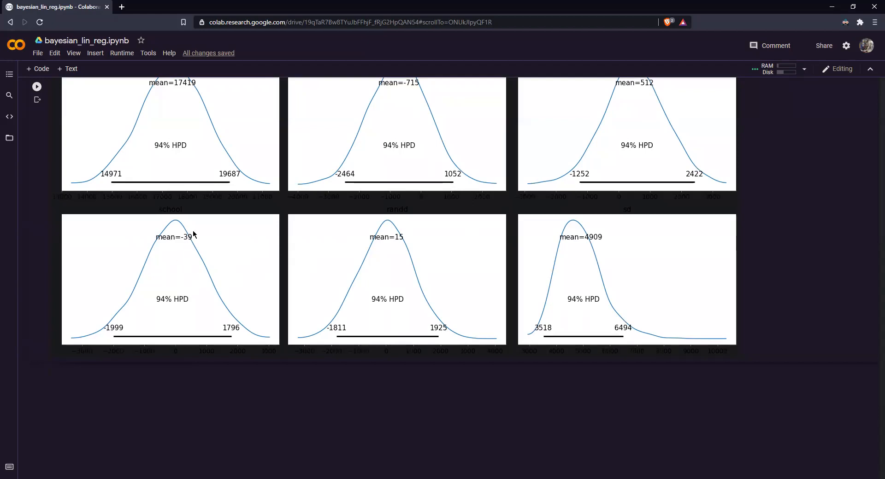
mouse_move(196, 283)
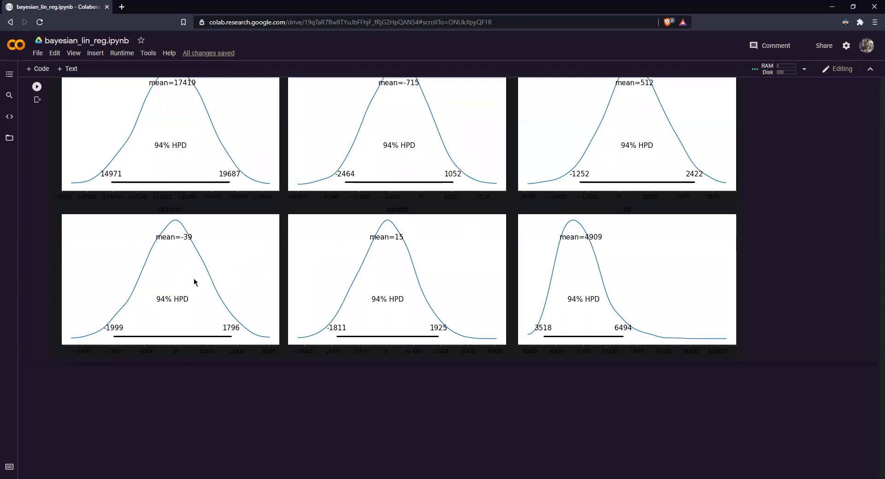
mouse_move(272, 243)
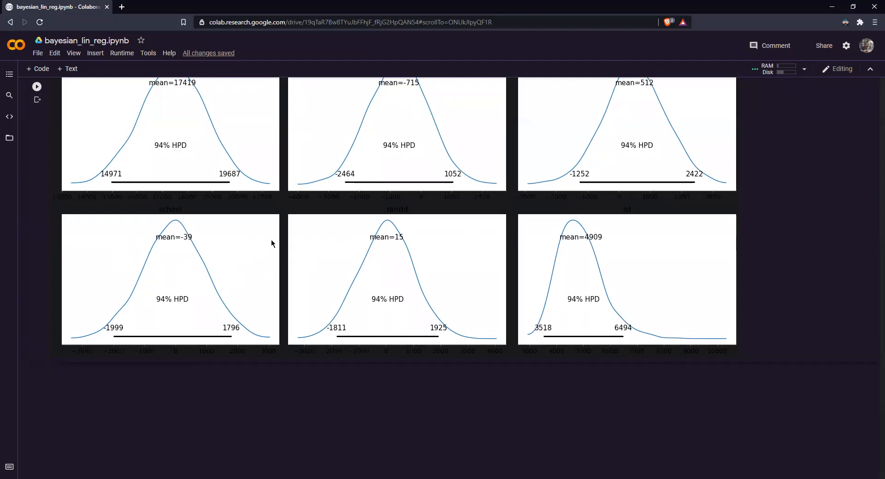
mouse_move(434, 260)
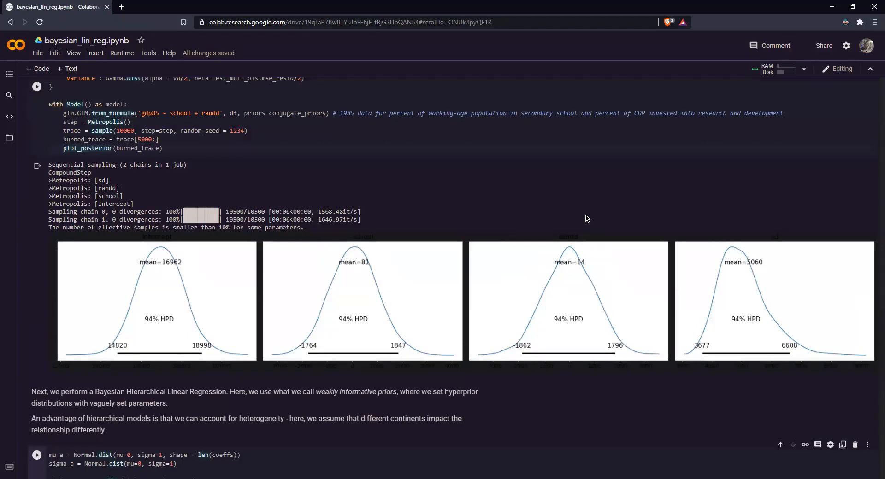
scroll("down", 3)
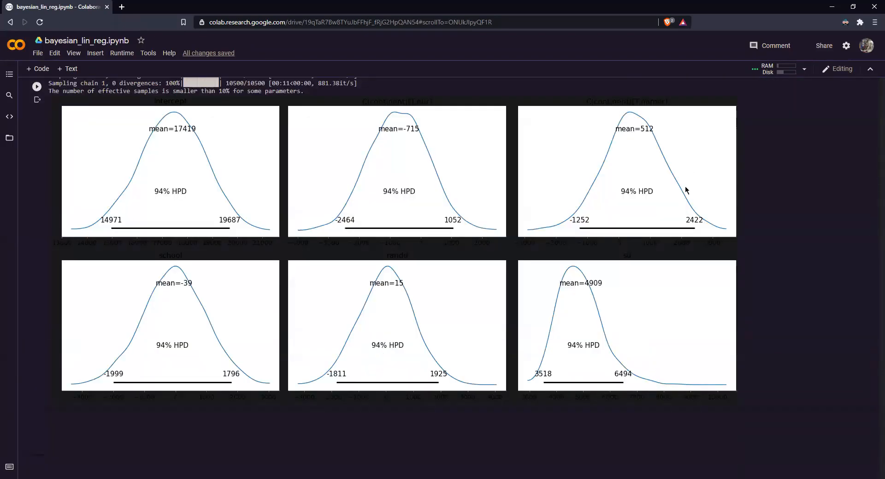
mouse_move(689, 205)
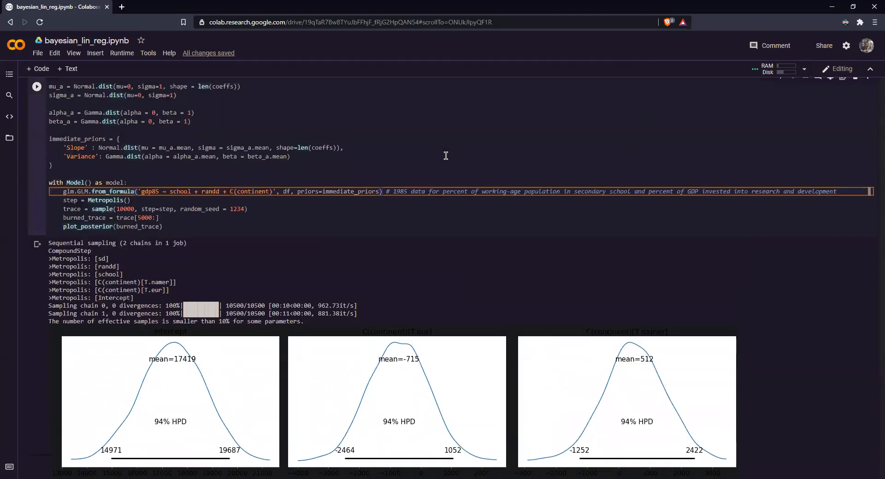
scroll("down", 3)
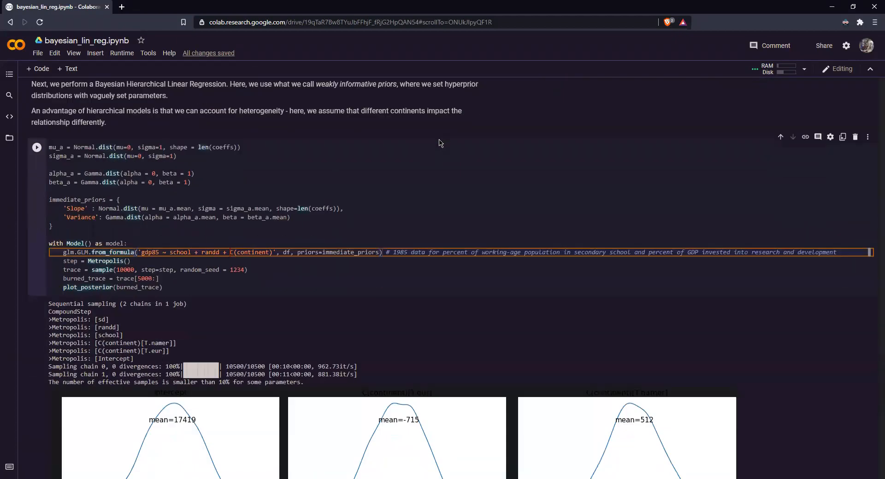
scroll("down", 3)
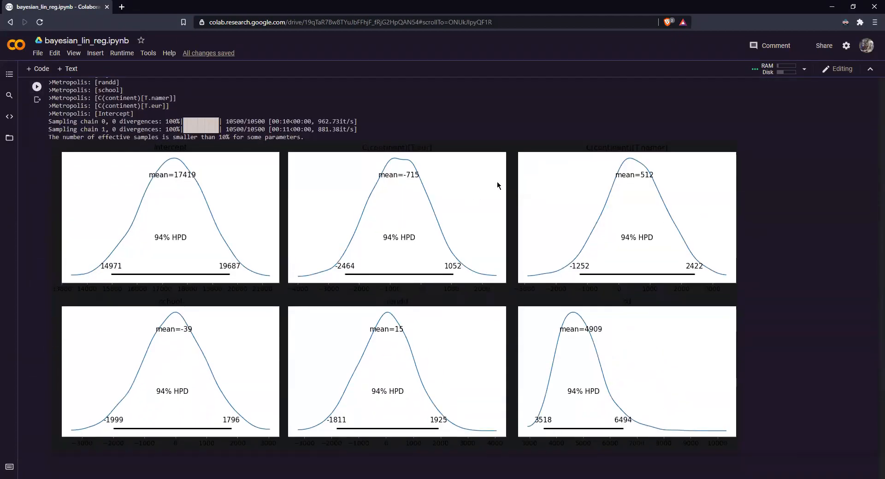
mouse_move(613, 207)
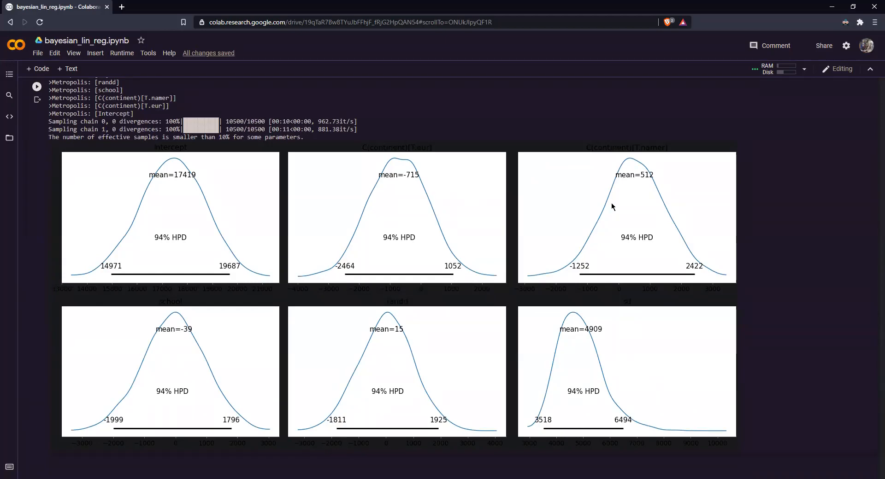
scroll("down", 3)
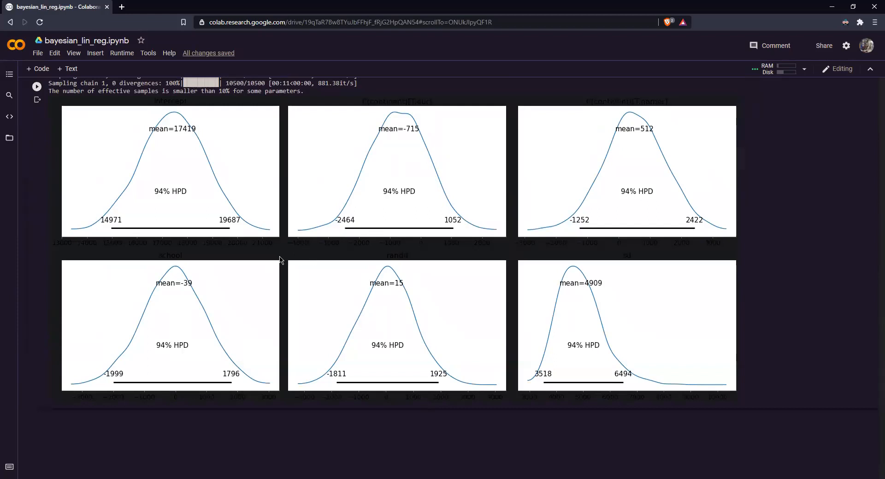
mouse_move(256, 236)
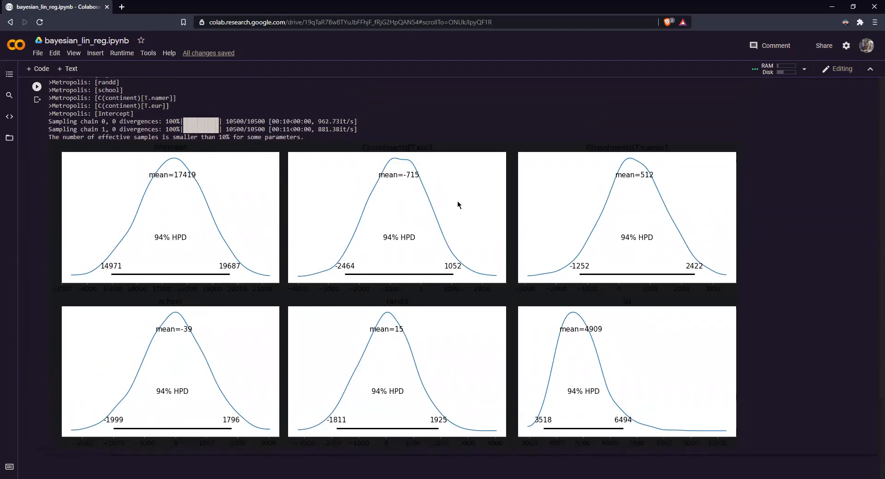
scroll("down", 3)
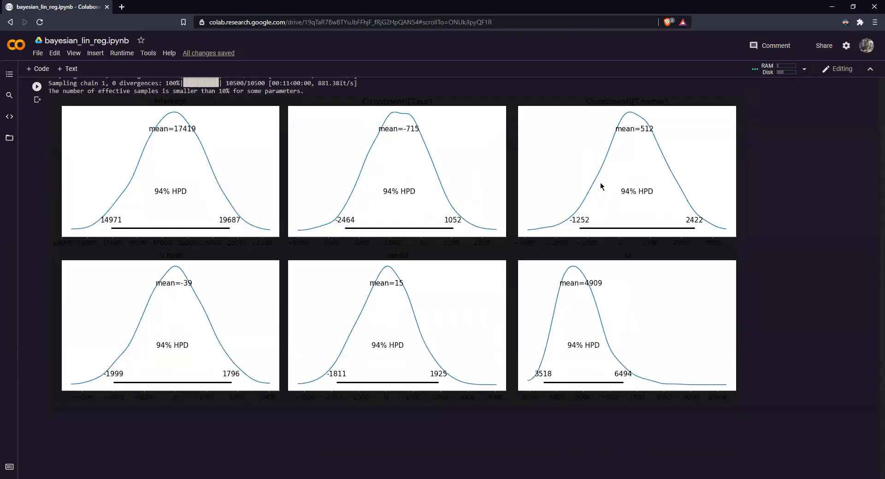
mouse_move(625, 270)
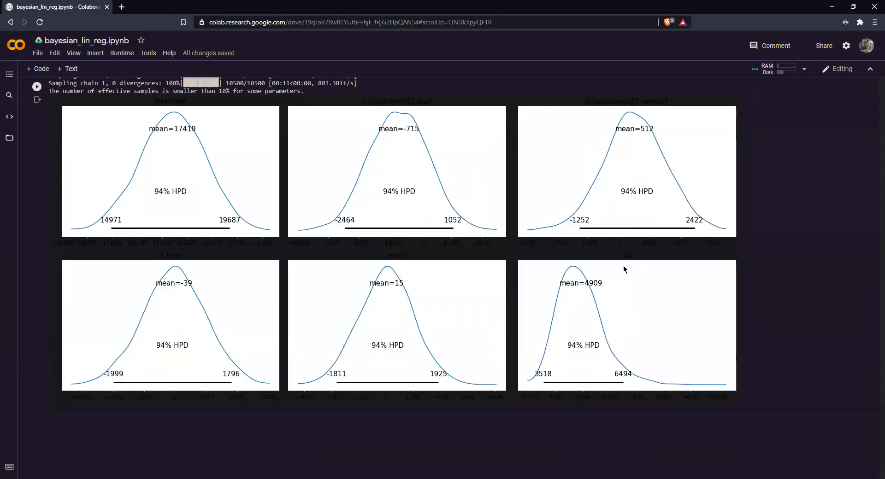
mouse_move(576, 271)
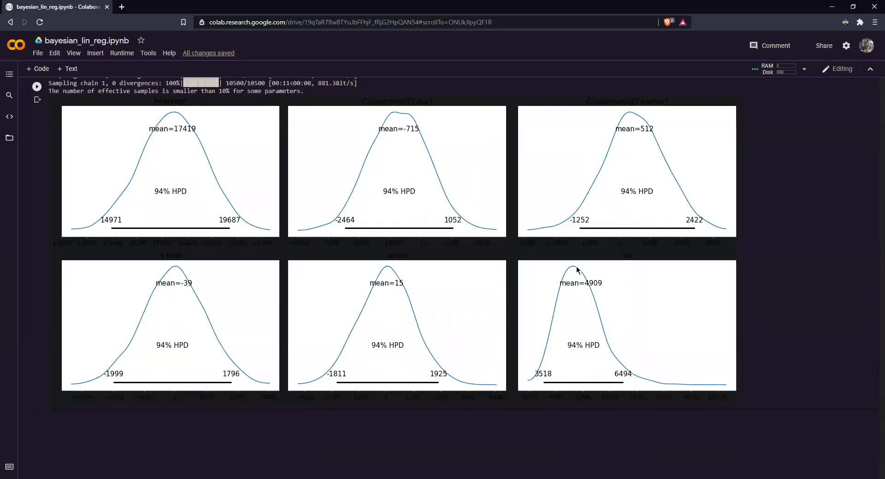
mouse_move(590, 287)
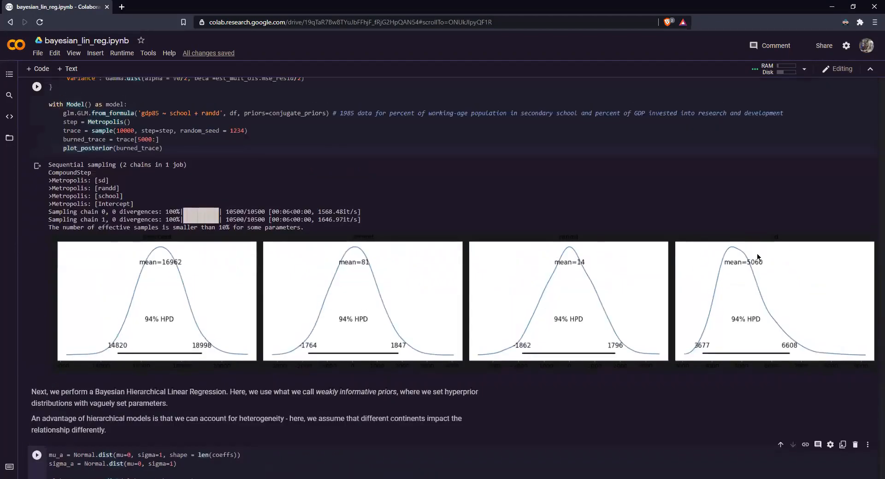
scroll("down", 3)
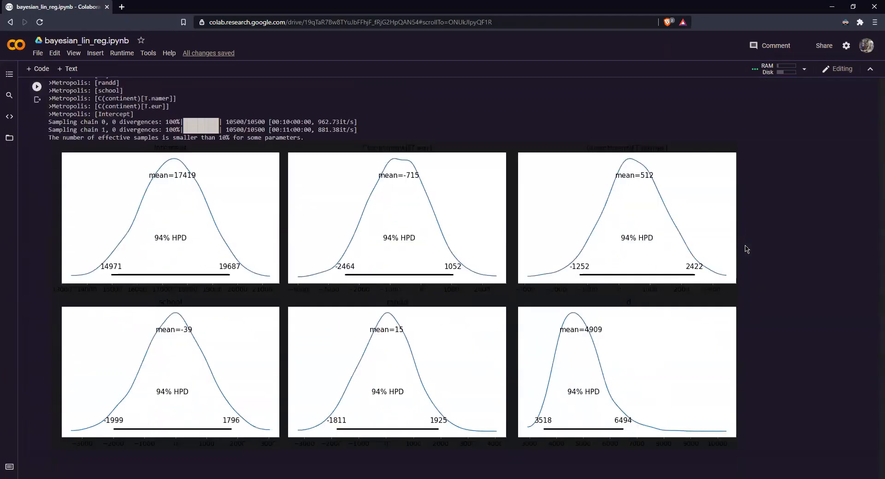
scroll("down", 3)
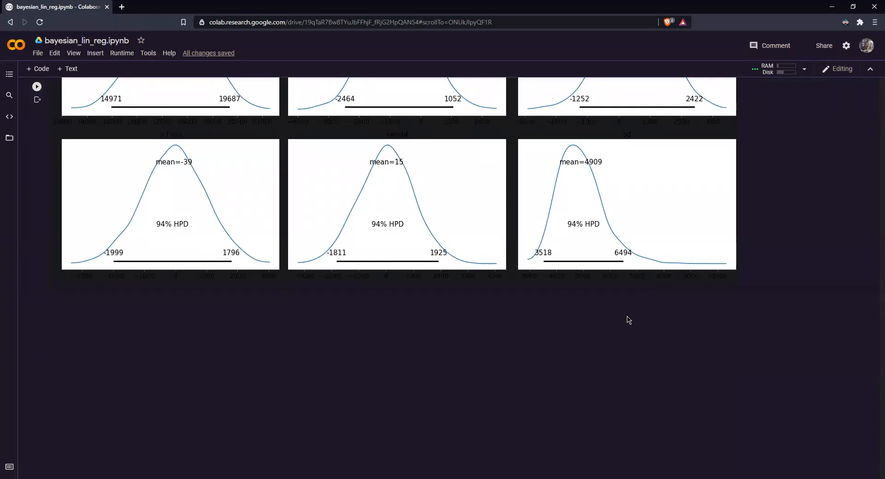